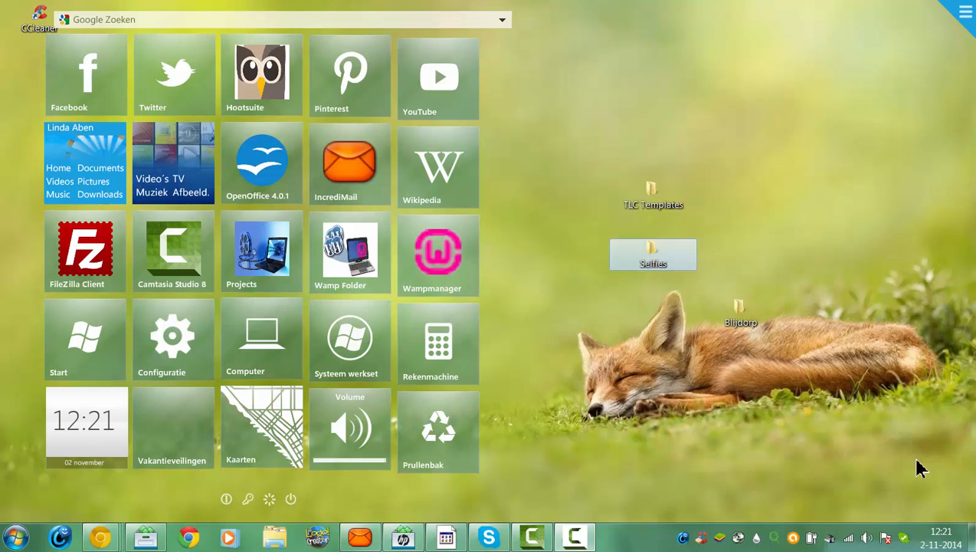
pyautogui.moveTo(918, 464)
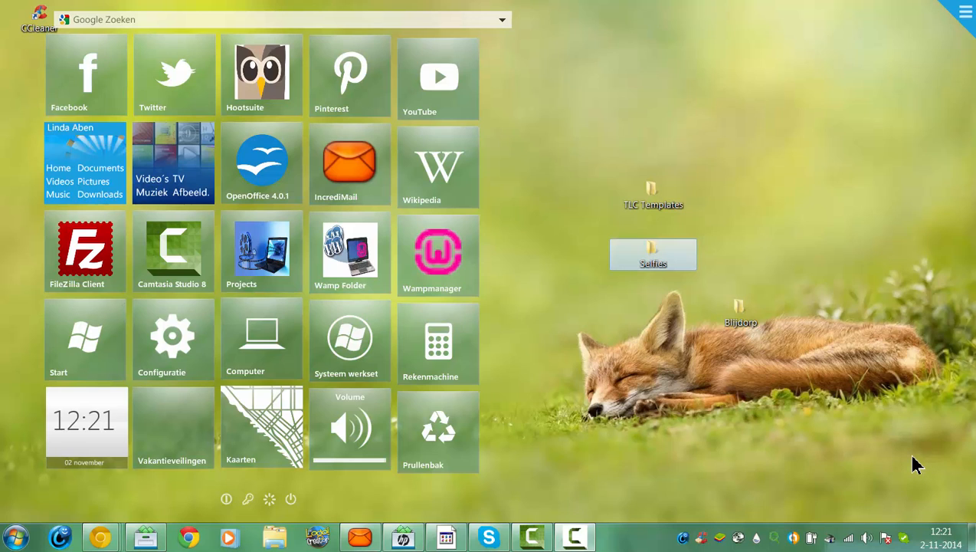
pyautogui.moveTo(636, 435)
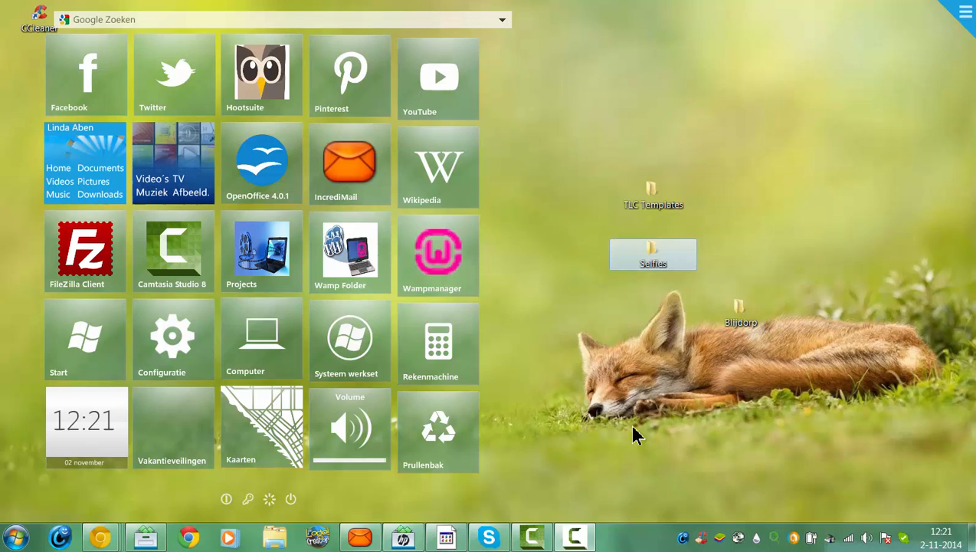
pyautogui.moveTo(630, 426)
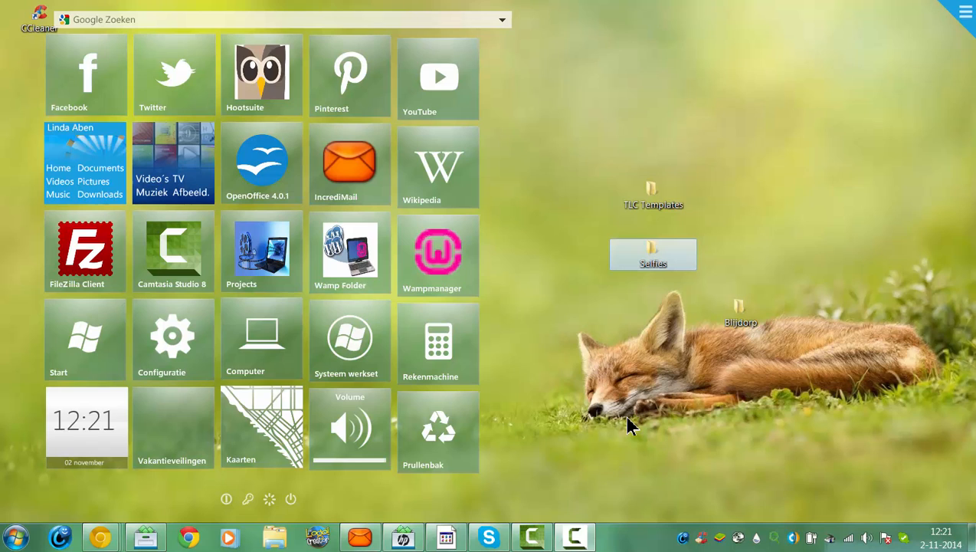
pyautogui.moveTo(644, 406)
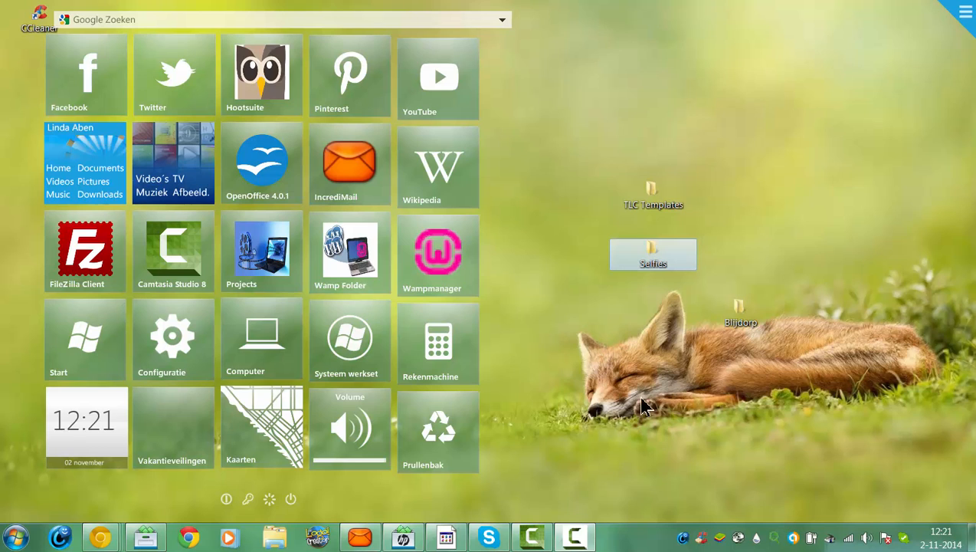
pyautogui.moveTo(653, 370)
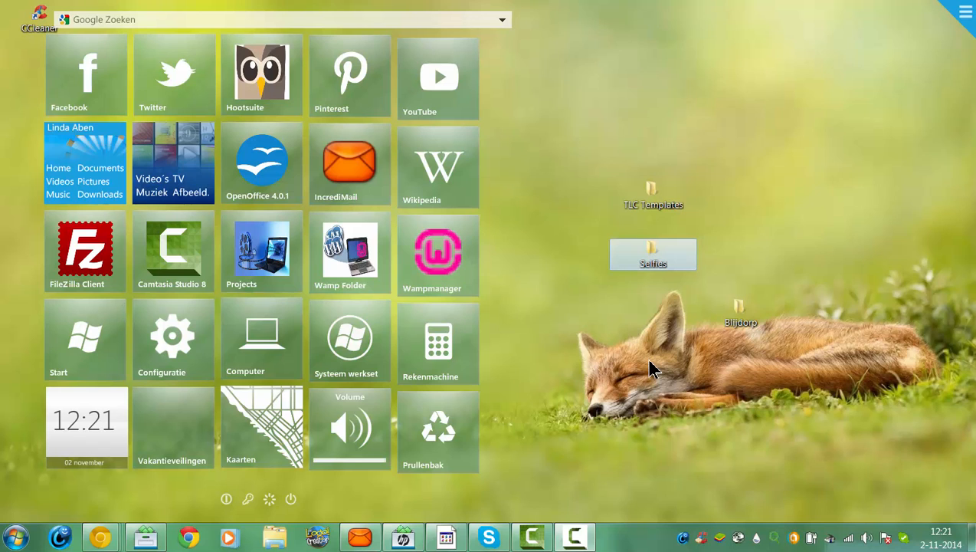
pyautogui.moveTo(571, 320)
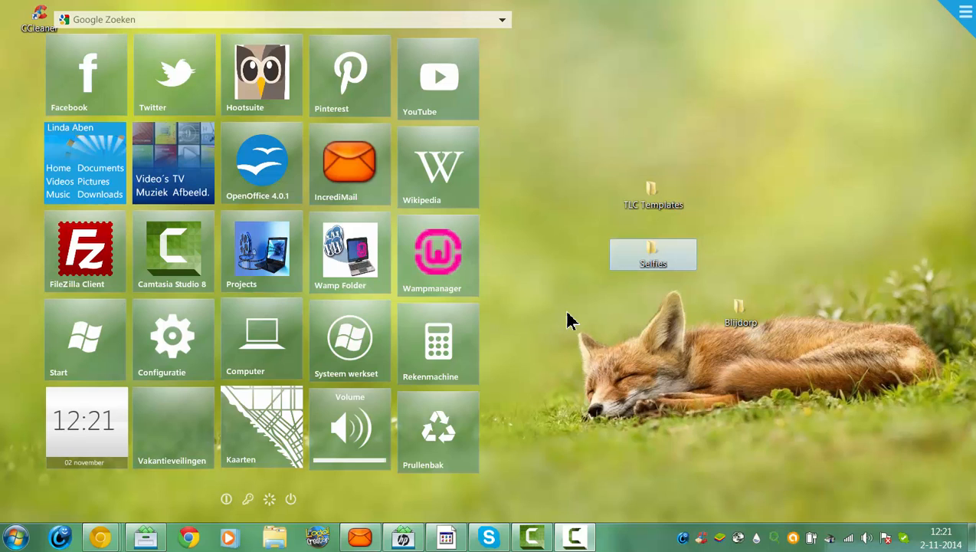
pyautogui.moveTo(532, 335)
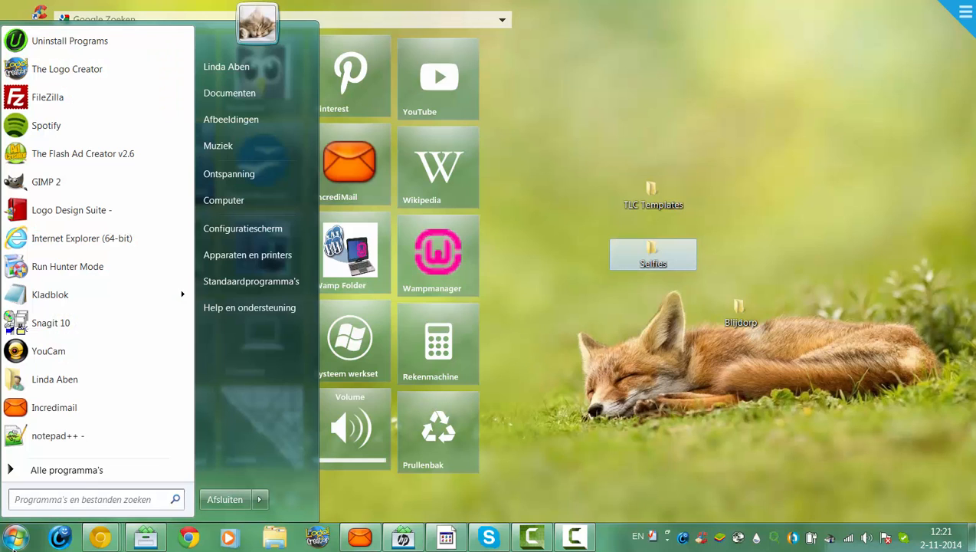
pyautogui.moveTo(226, 471)
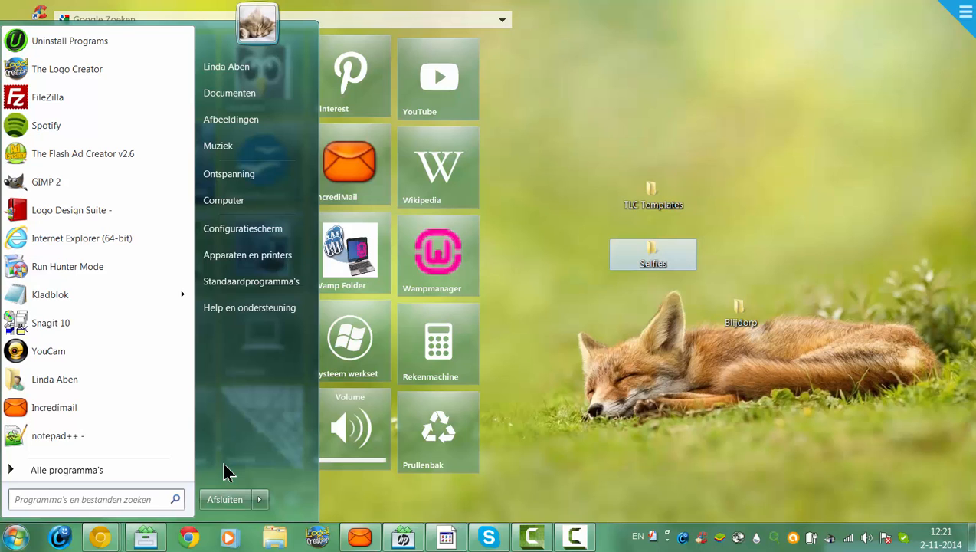
pyautogui.moveTo(223, 200)
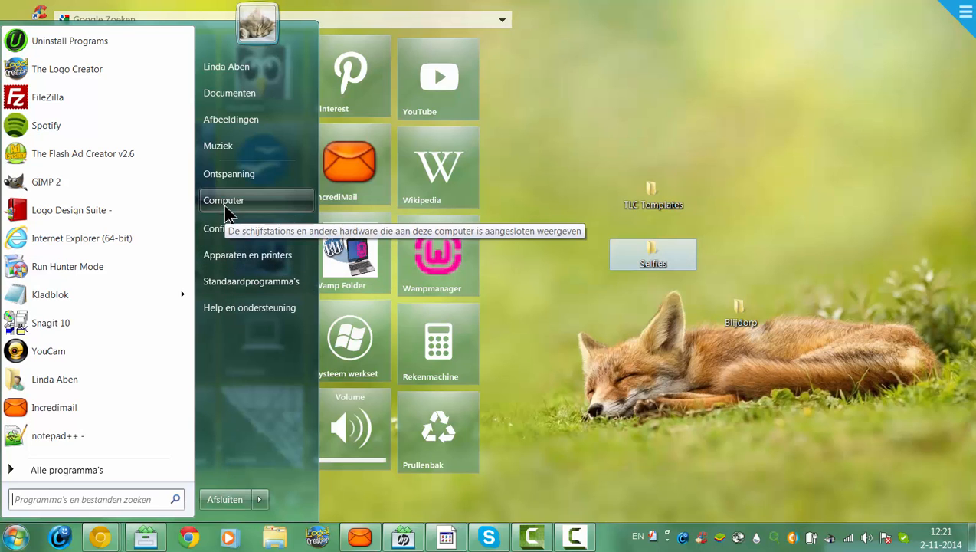
# - Show the Computer overview of hard drives, DVD drive, network location and iCloud photos
pyautogui.click(224, 200)
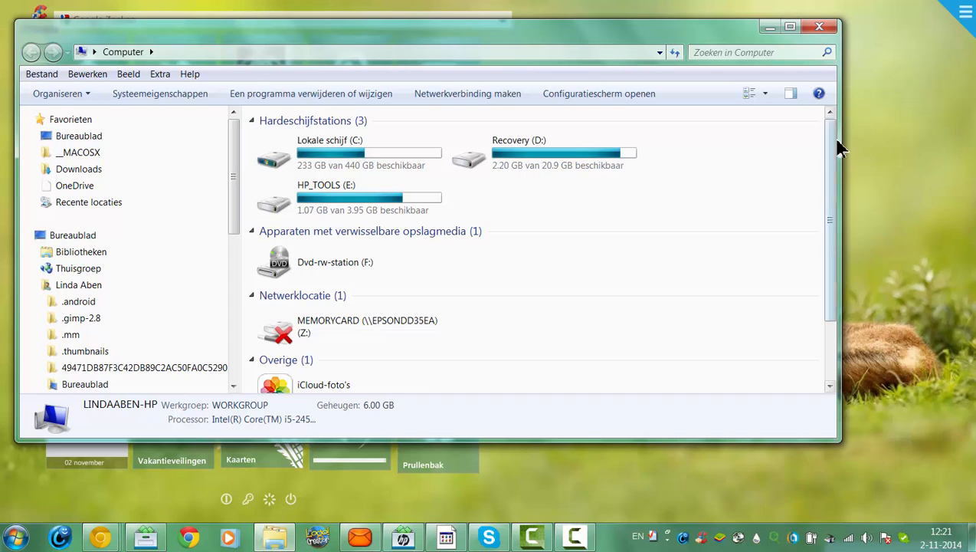
pyautogui.scroll(-3)
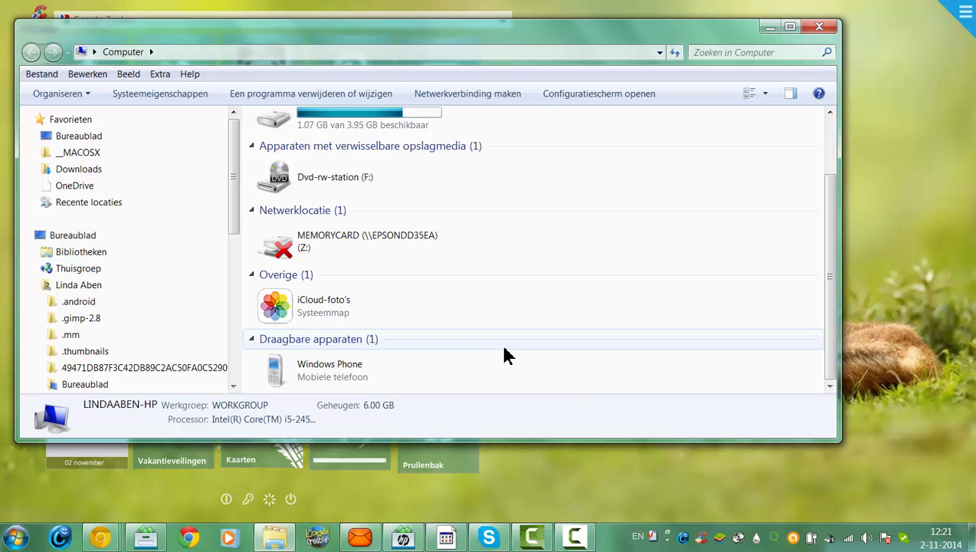
pyautogui.moveTo(582, 395)
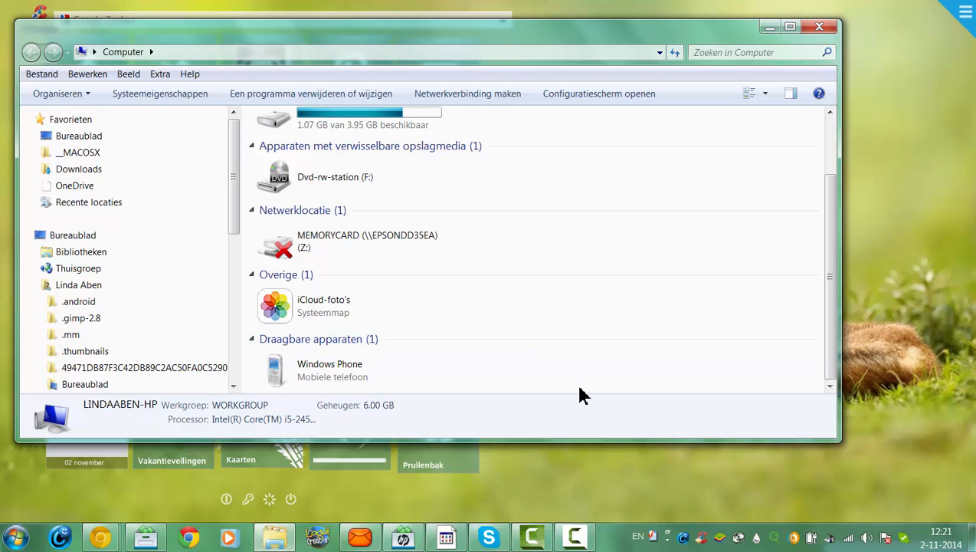
pyautogui.moveTo(603, 397)
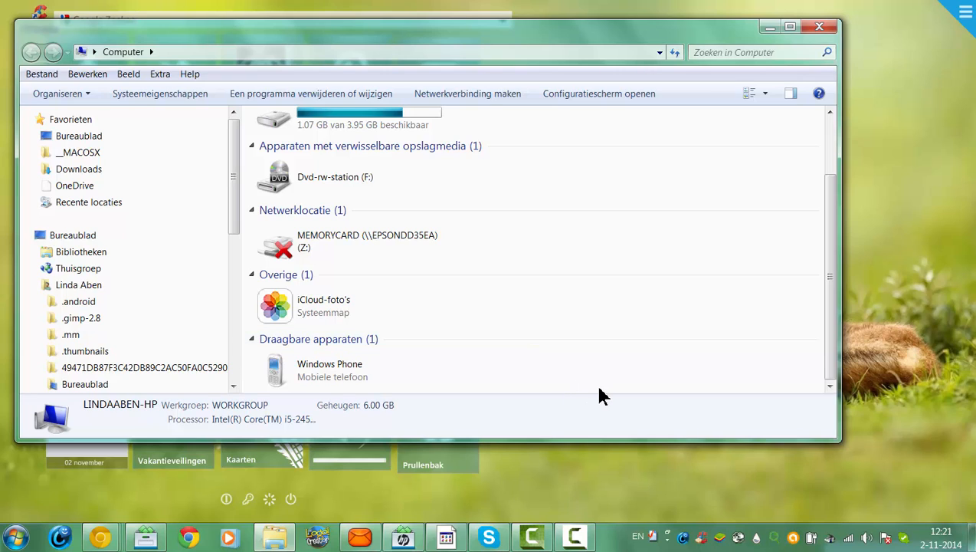
pyautogui.moveTo(596, 387)
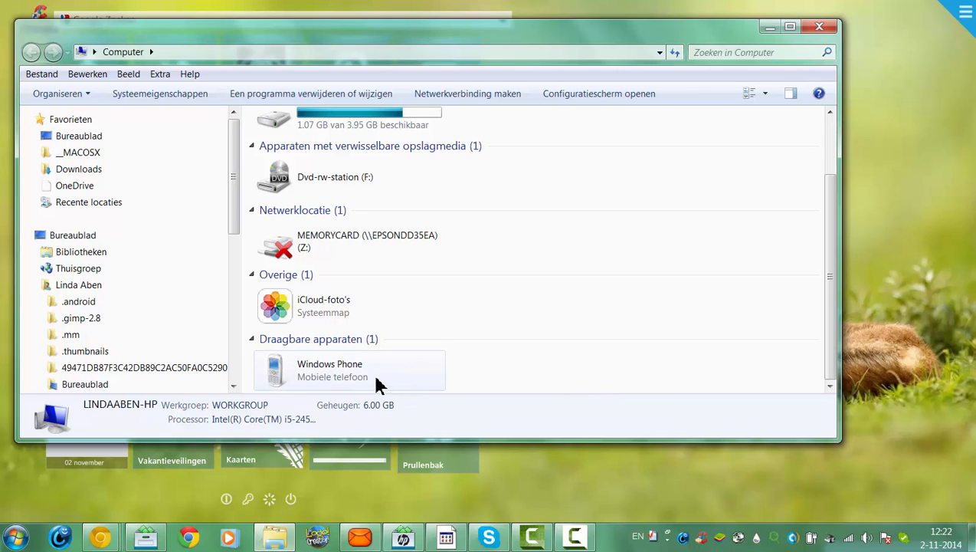
# - Navigate into the Windows Phone's internal storage and reach its Camera Roll folder
pyautogui.doubleClick(329, 370)
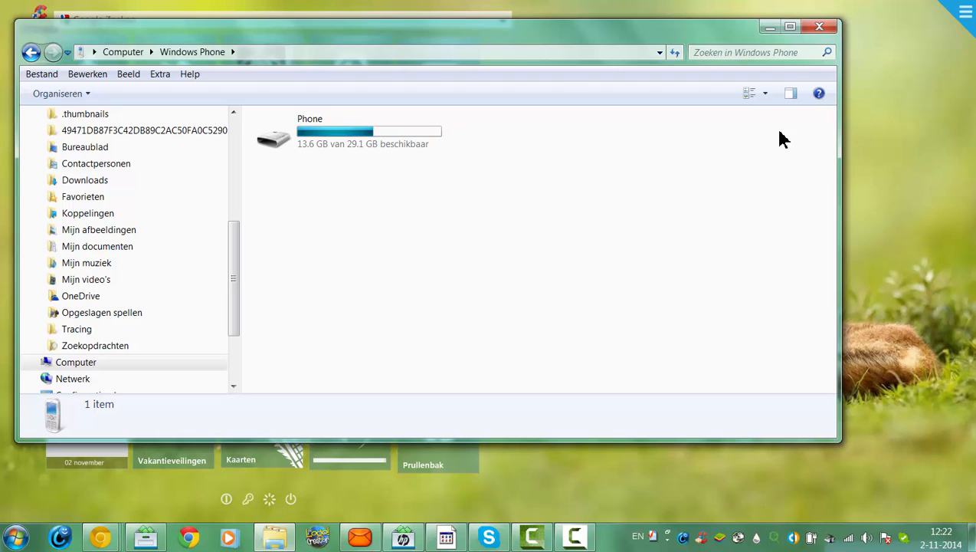
pyautogui.moveTo(483, 289)
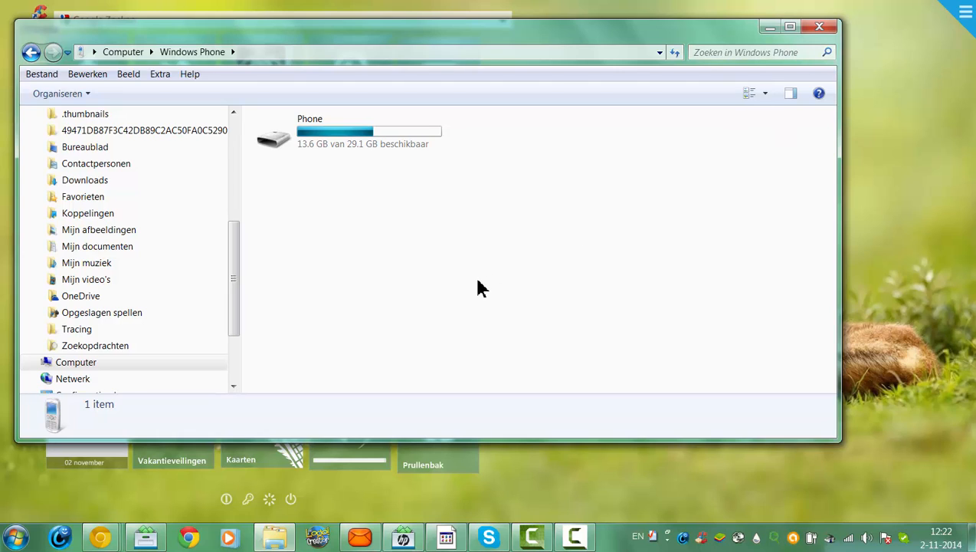
pyautogui.moveTo(397, 199)
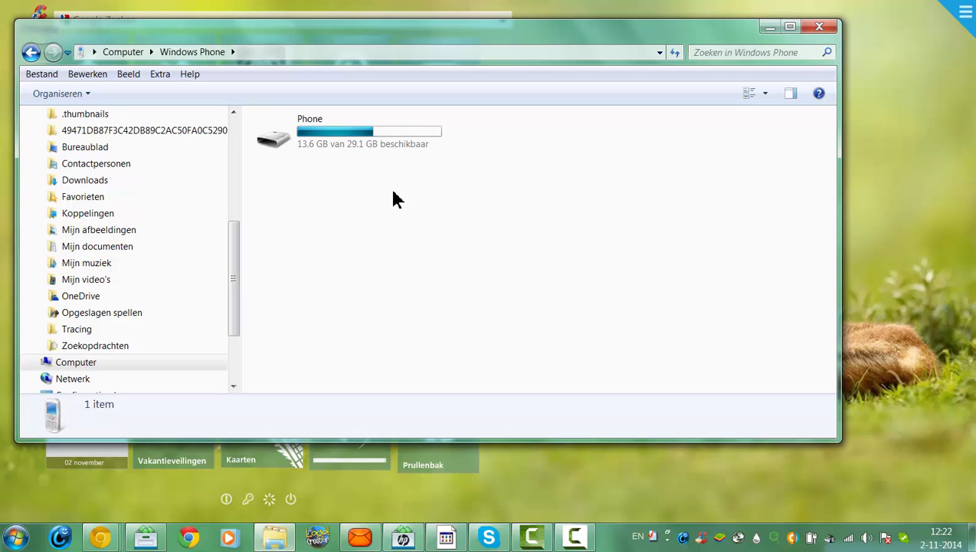
pyautogui.moveTo(361, 171)
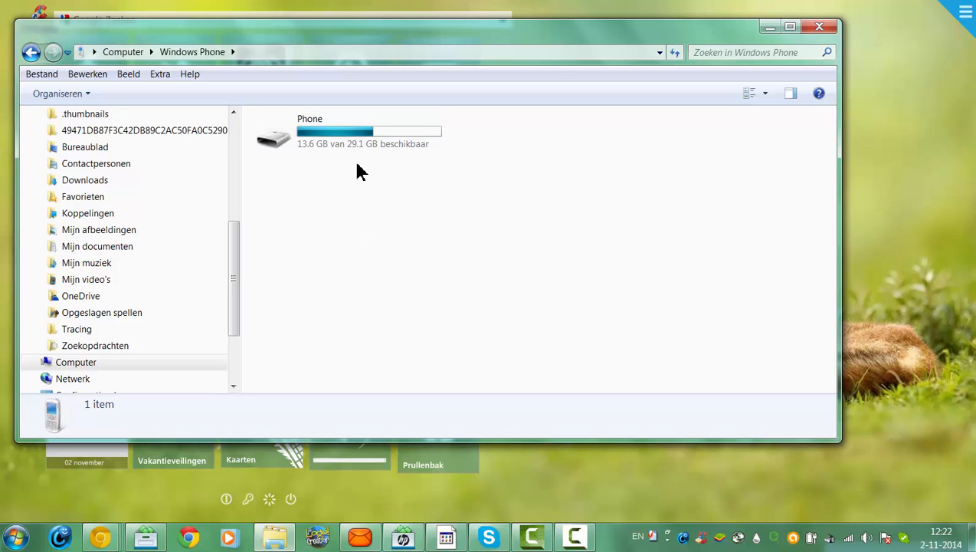
pyautogui.doubleClick(274, 134)
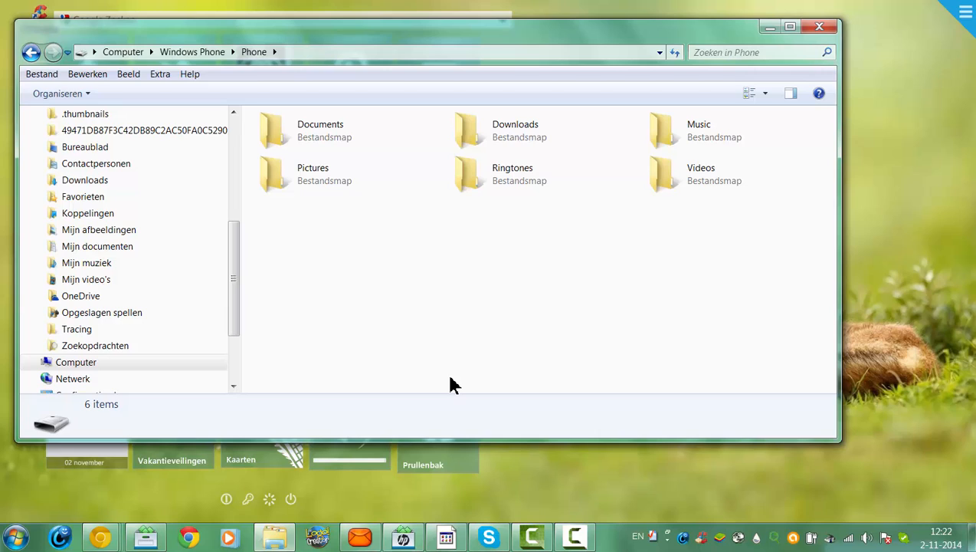
pyautogui.moveTo(433, 359)
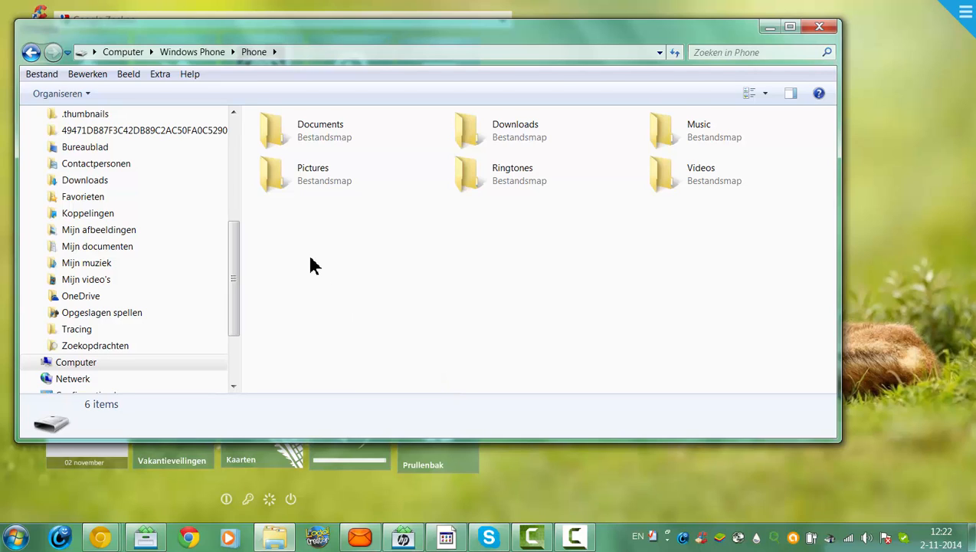
pyautogui.moveTo(375, 291)
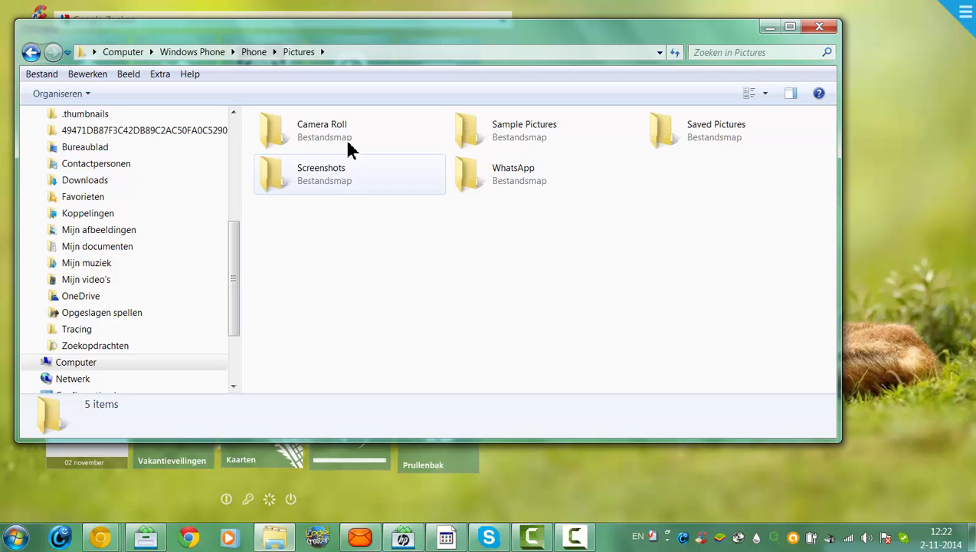
pyautogui.doubleClick(322, 130)
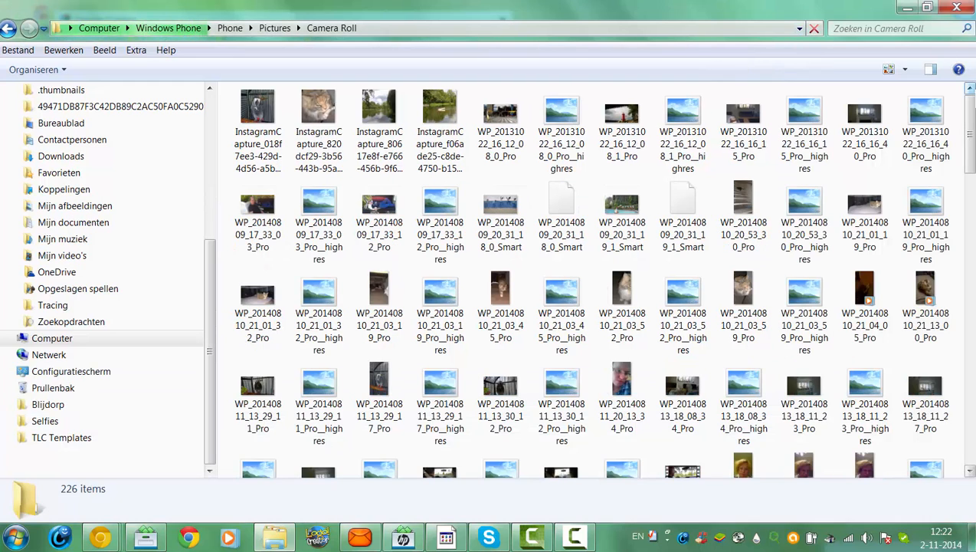
# - Let Camera Roll finish loading its 820 items and browse down to the GlamMe selfie thumbnails
pyautogui.click(865, 299)
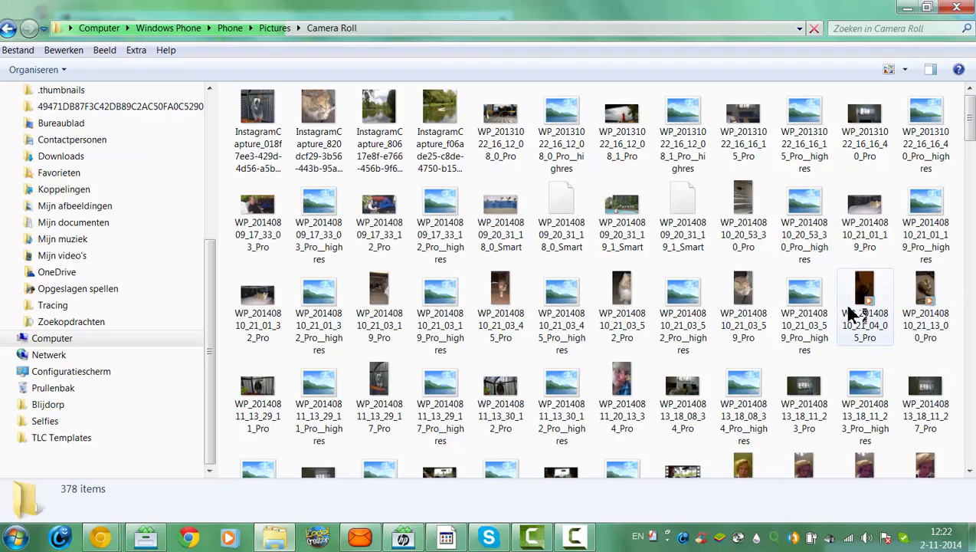
pyautogui.moveTo(927, 299)
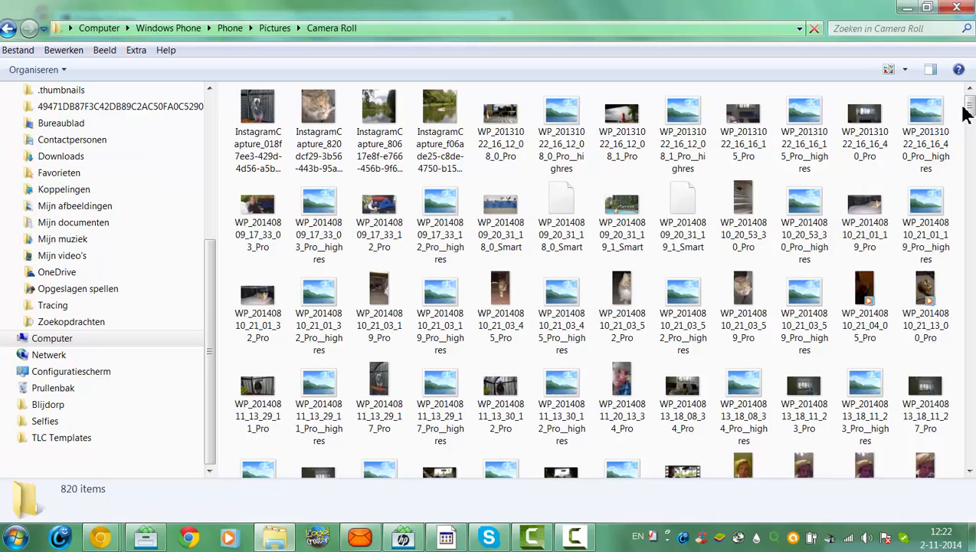
pyautogui.scroll(-3)
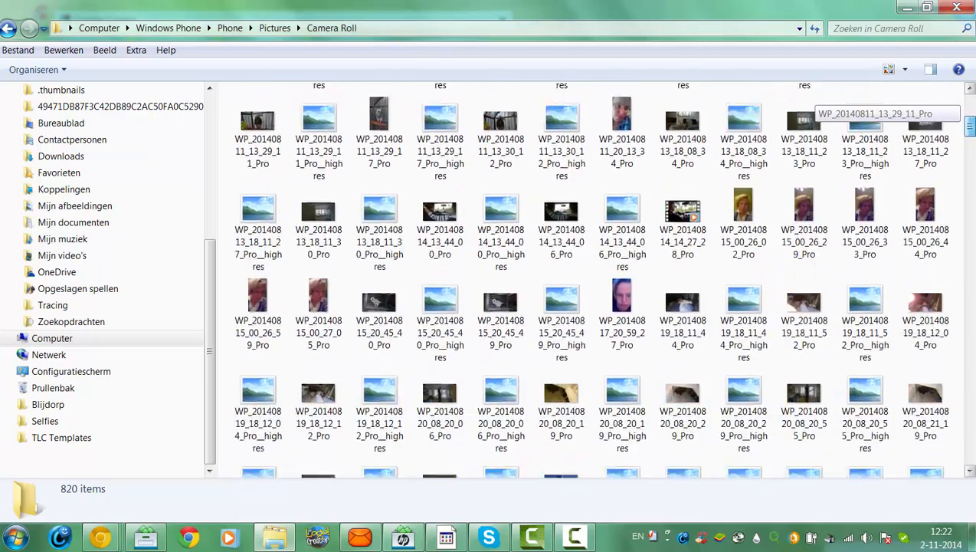
pyautogui.scroll(-3)
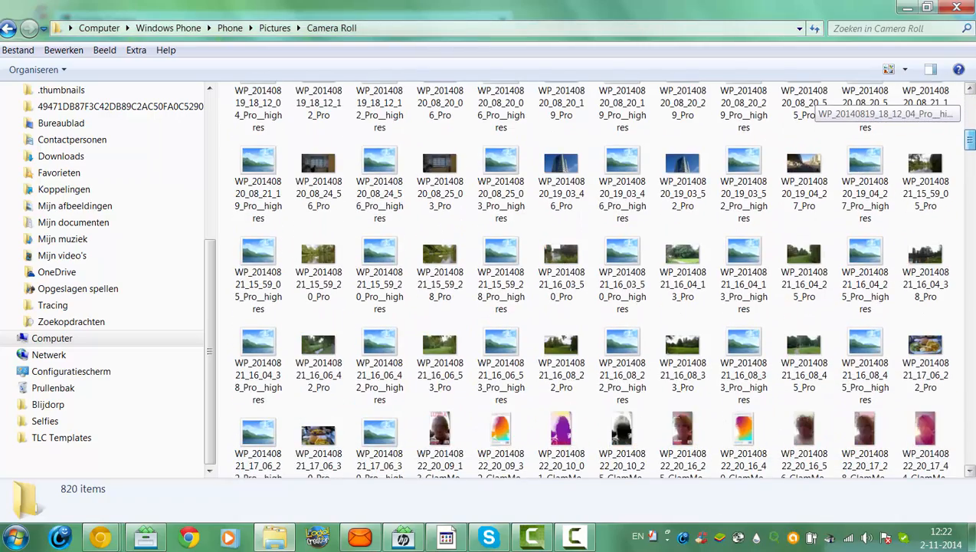
pyautogui.scroll(-3)
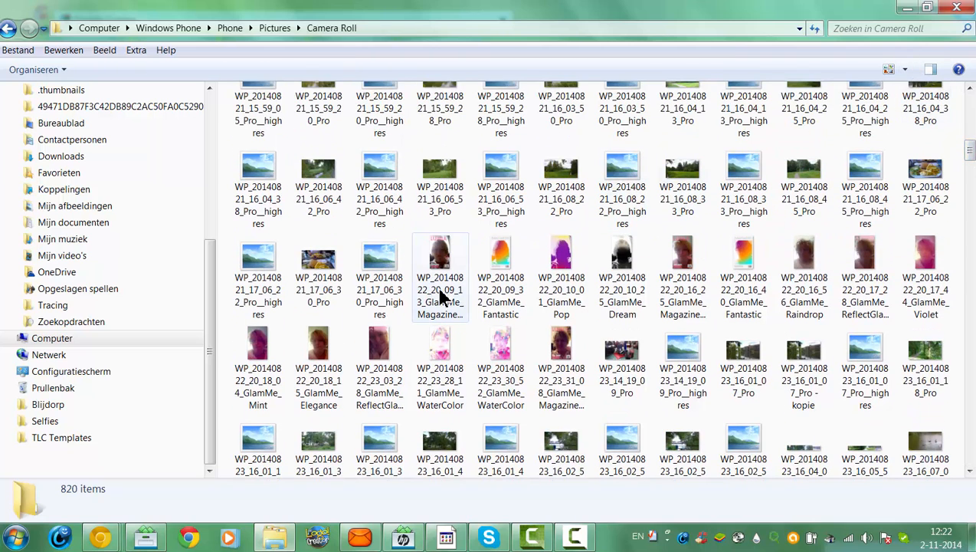
# - Select the first GlamMe selfie and browse down Camera Roll to the late-August portrait photos
pyautogui.click(440, 253)
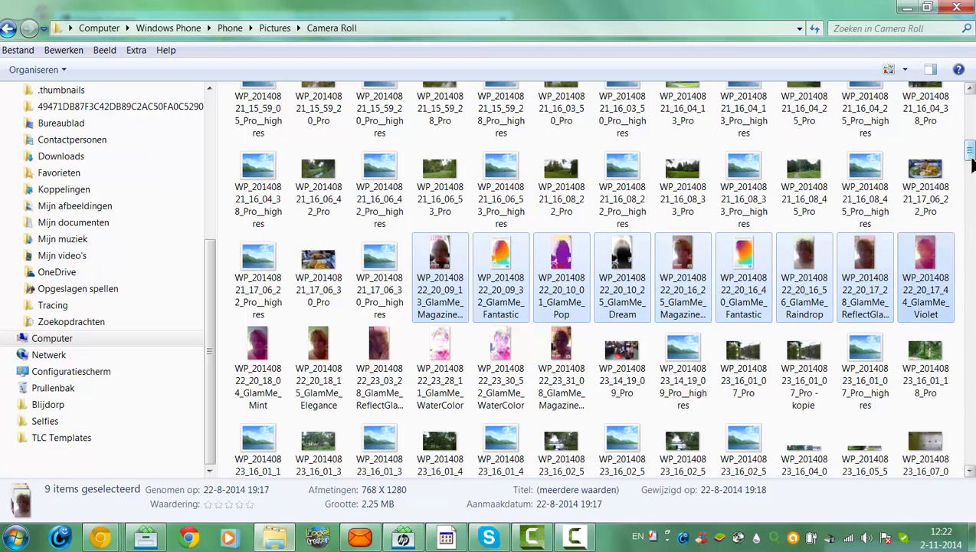
pyautogui.scroll(-3)
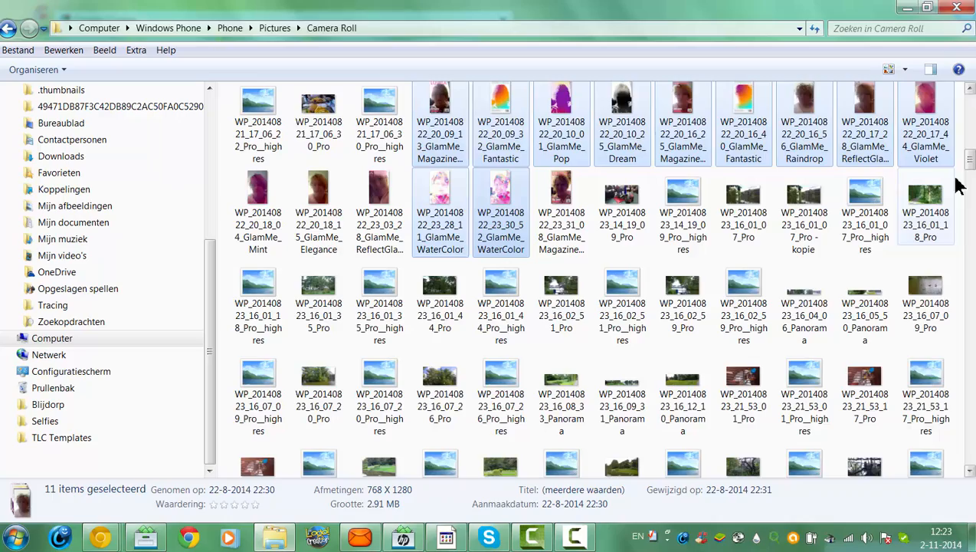
pyautogui.scroll(-3)
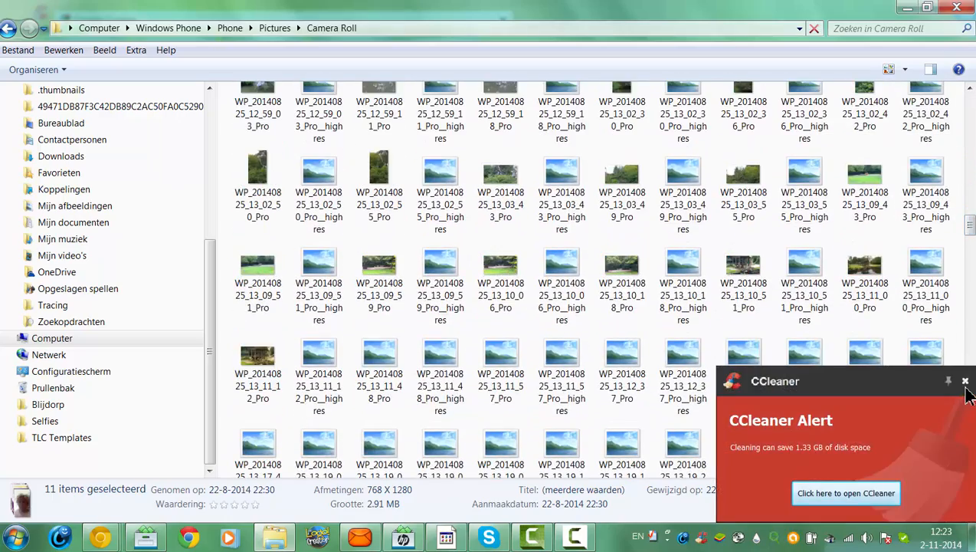
pyautogui.scroll(-3)
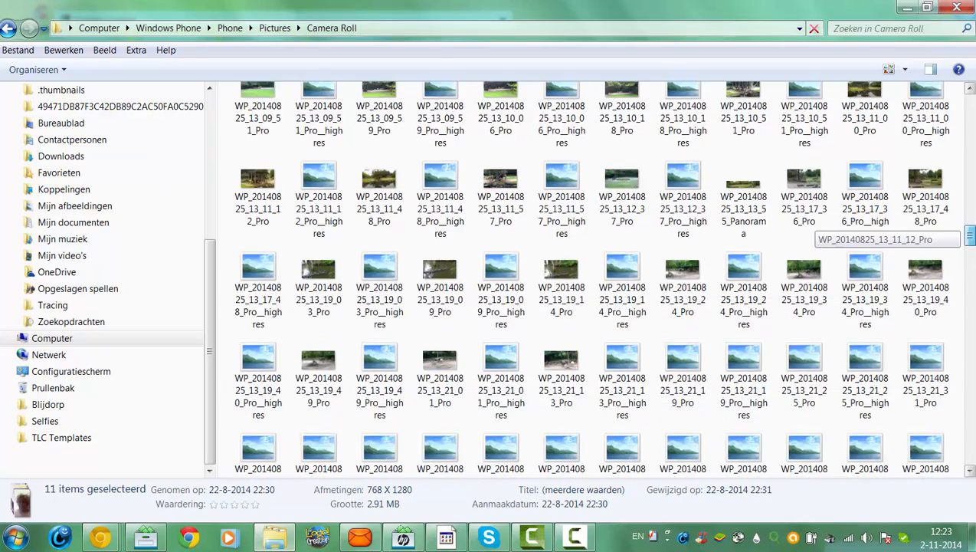
pyautogui.scroll(-3)
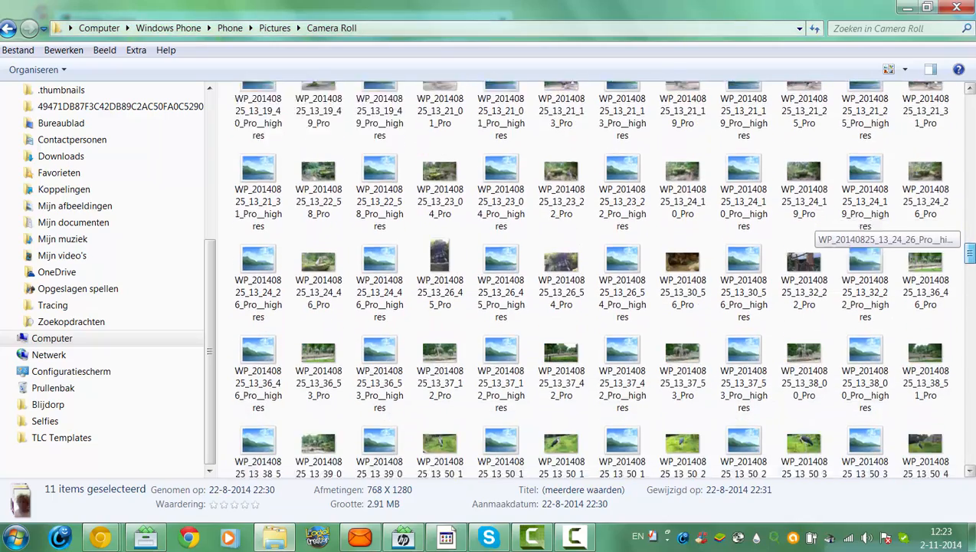
pyautogui.scroll(-3)
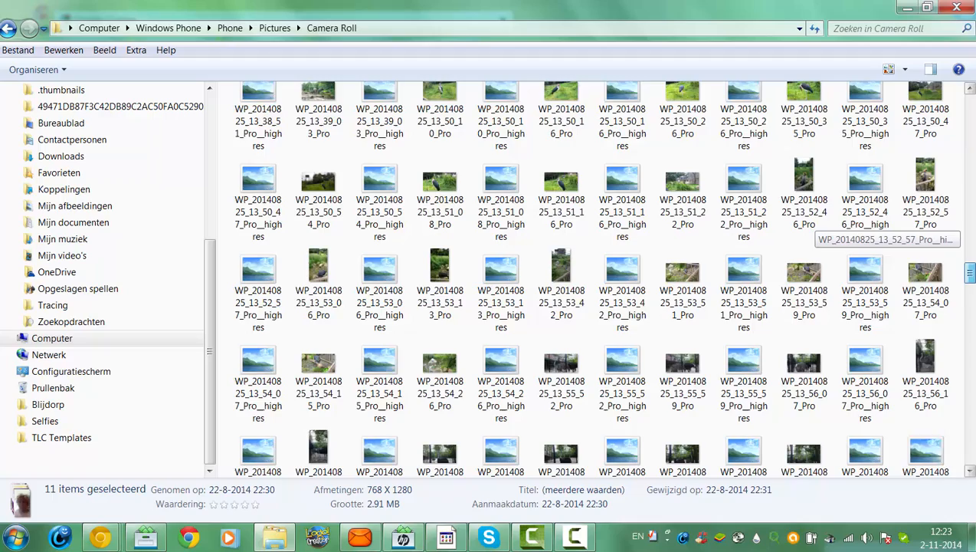
pyautogui.scroll(-3)
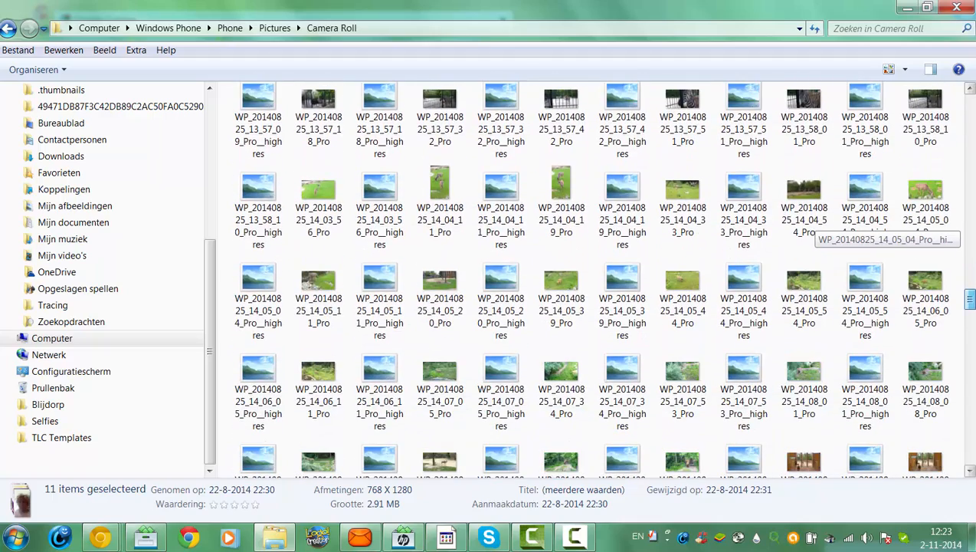
pyautogui.scroll(-3)
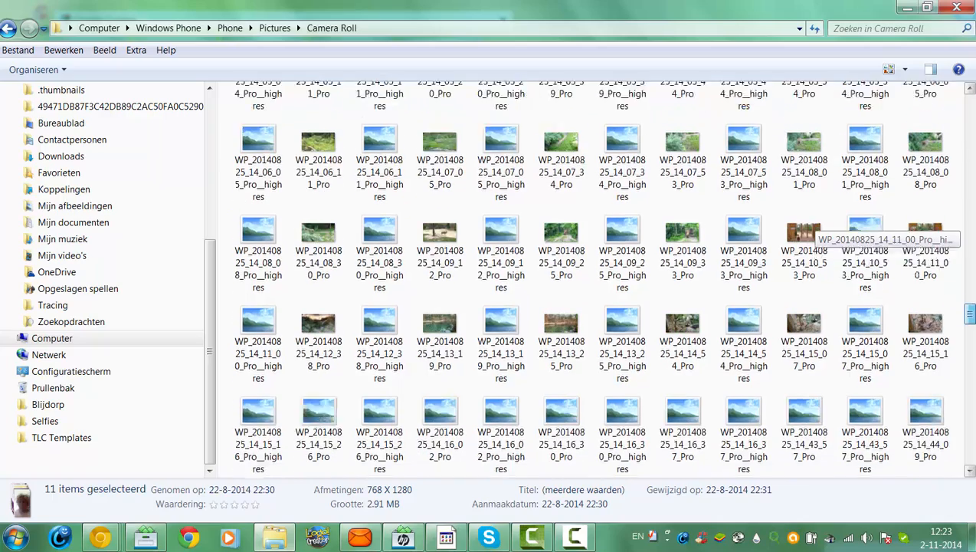
pyautogui.scroll(-3)
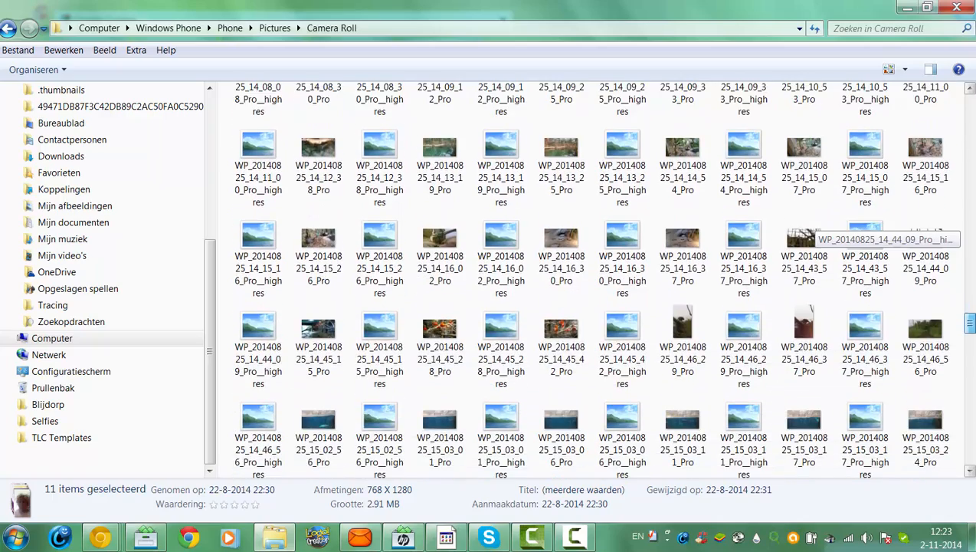
pyautogui.scroll(-3)
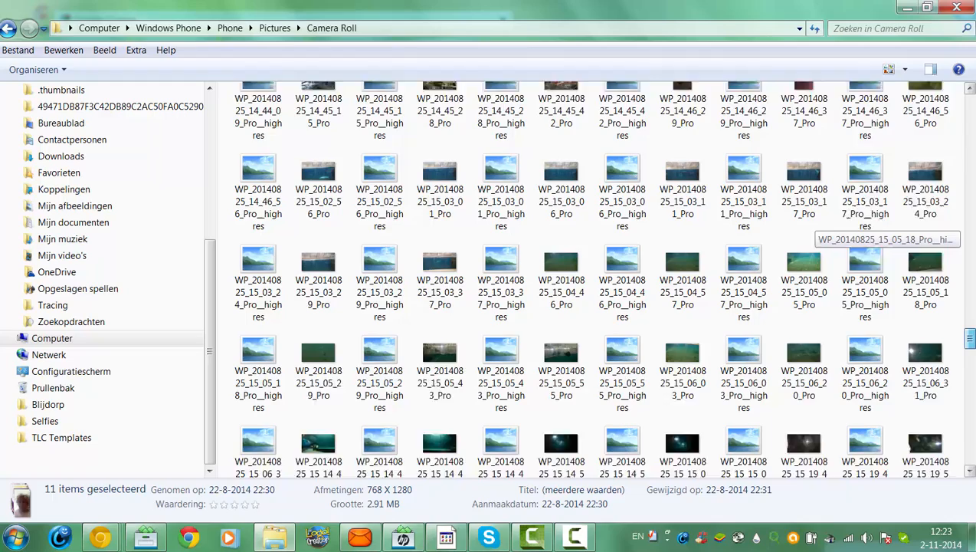
pyautogui.scroll(-3)
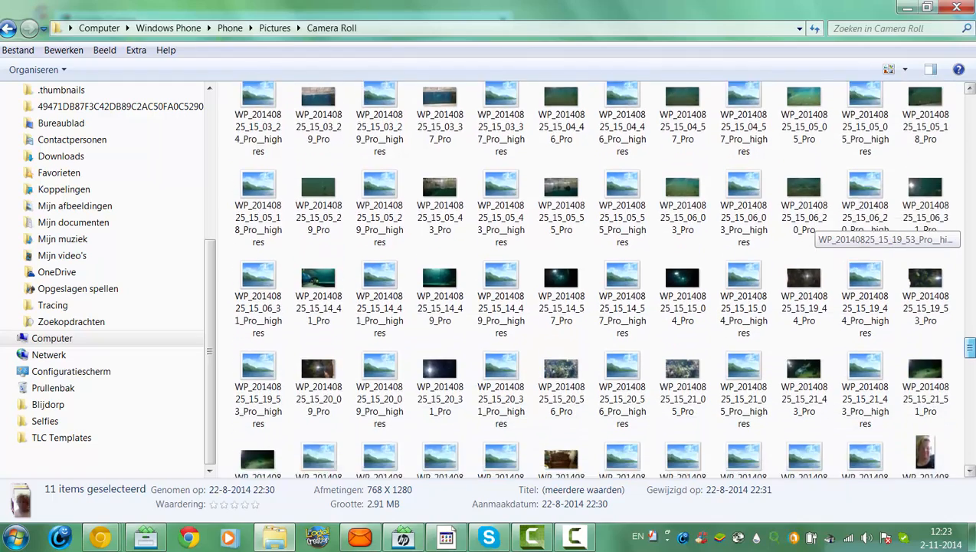
pyautogui.scroll(-3)
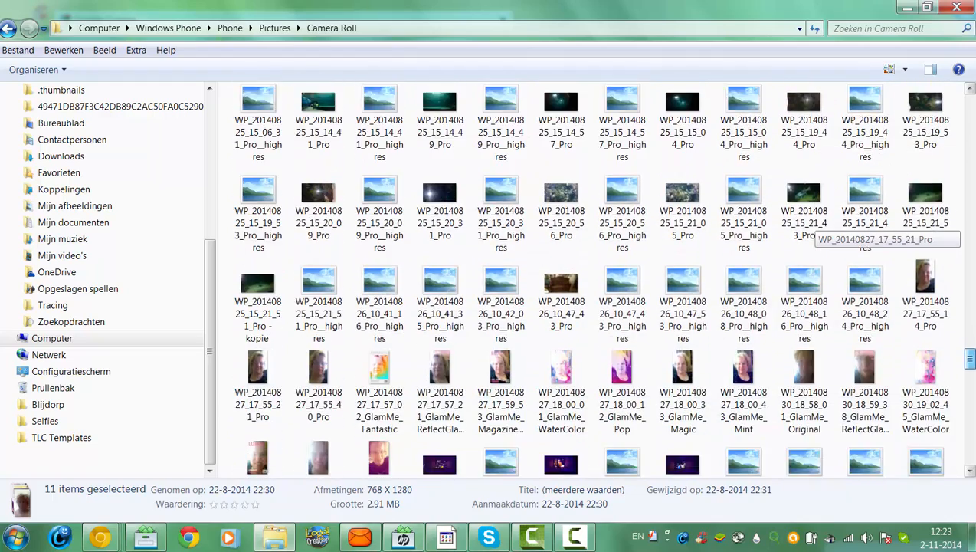
# - Browse further down Camera Roll toward the October selfies at the folder's end
pyautogui.scroll(-3)
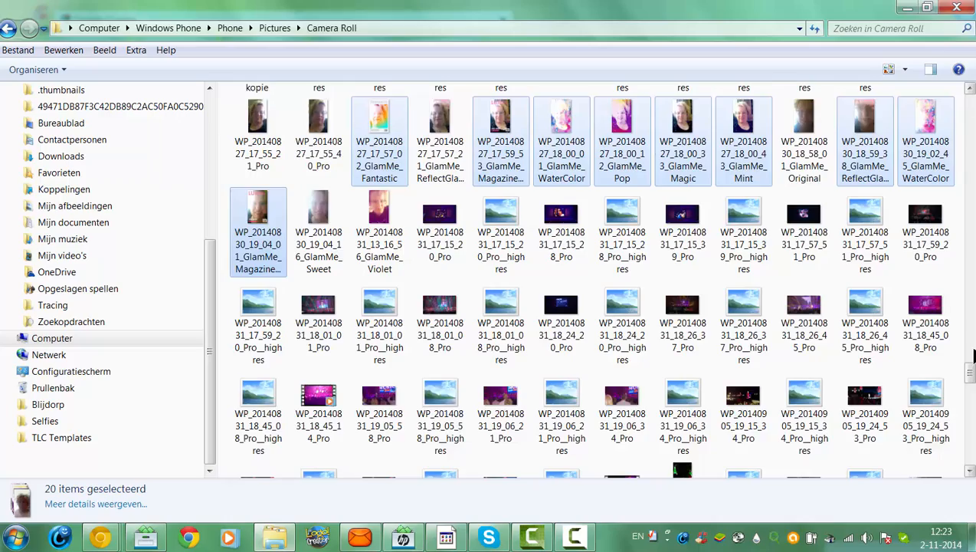
pyautogui.scroll(-3)
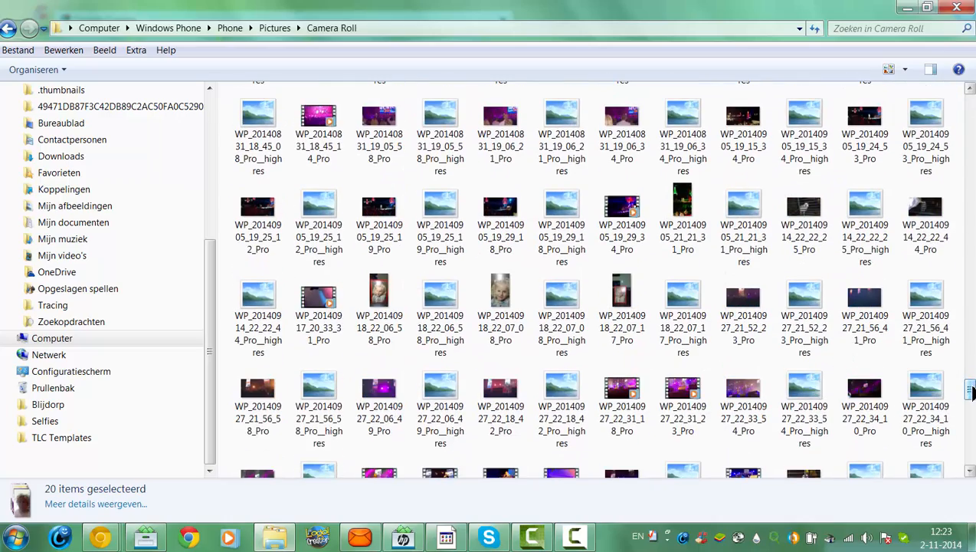
pyautogui.scroll(-3)
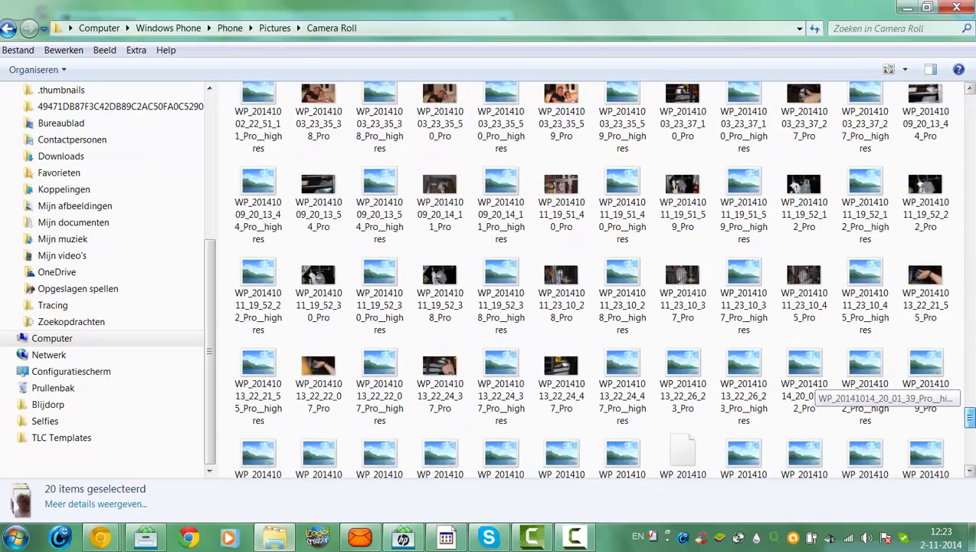
pyautogui.scroll(-3)
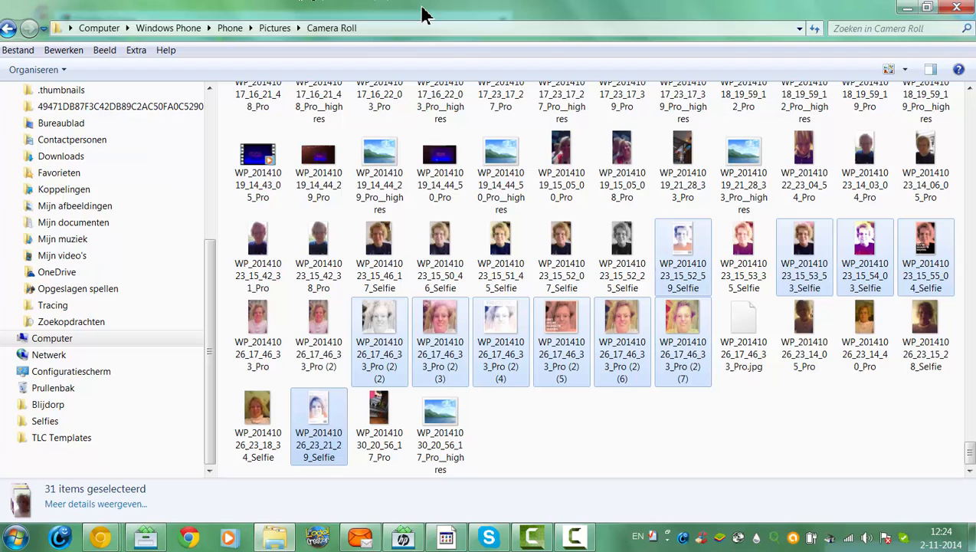
pyautogui.moveTo(73, 50)
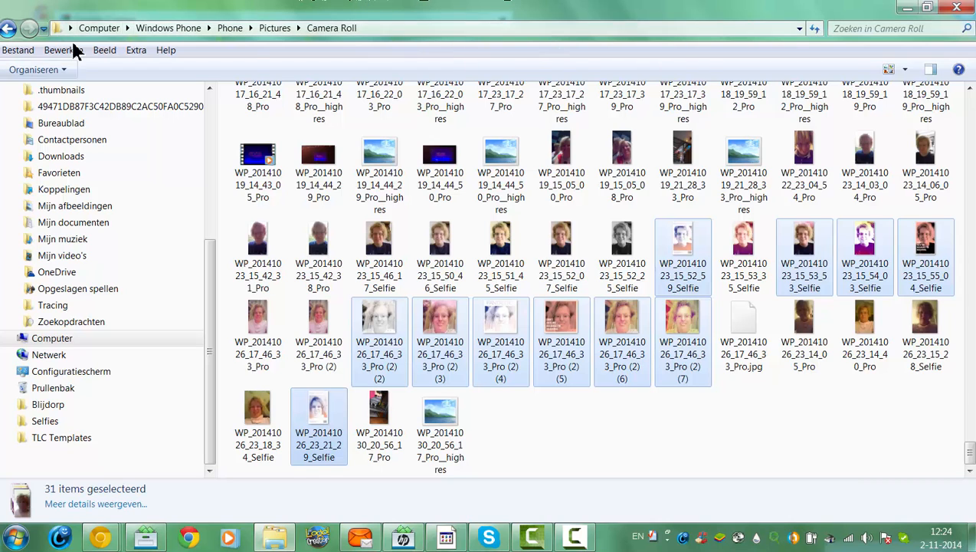
# - Paste the 31 copied selfies into the empty desktop Selfies folder via Bewerken > Plakken
pyautogui.click(63, 50)
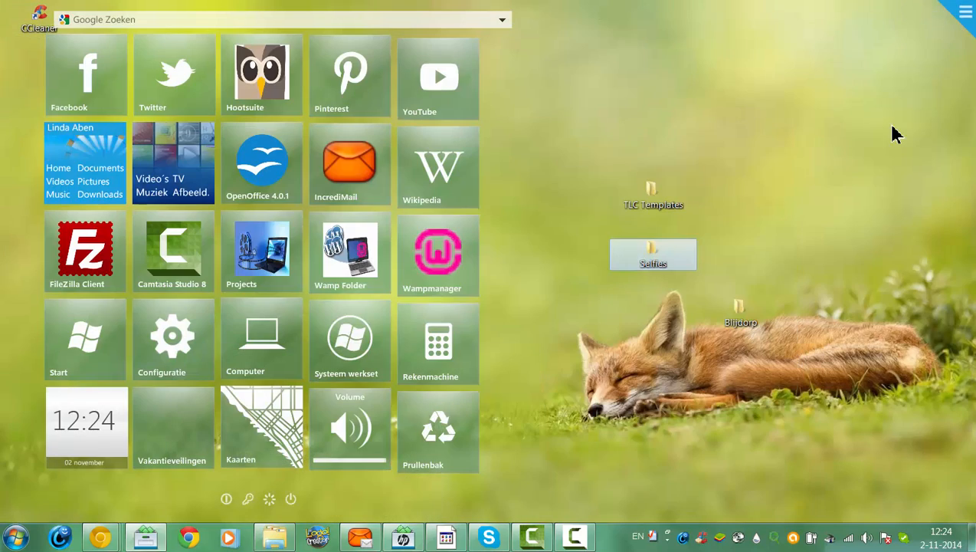
pyautogui.doubleClick(653, 254)
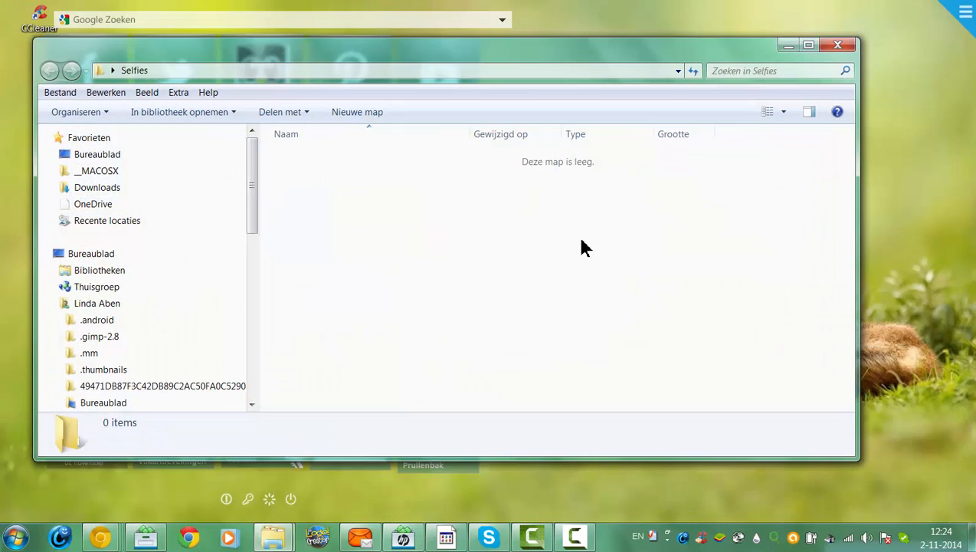
pyautogui.click(105, 92)
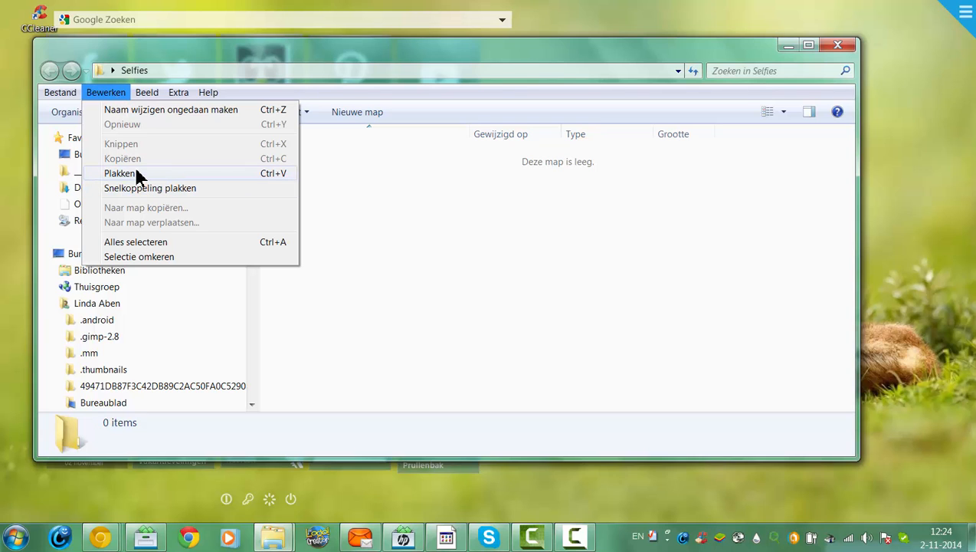
pyautogui.click(119, 173)
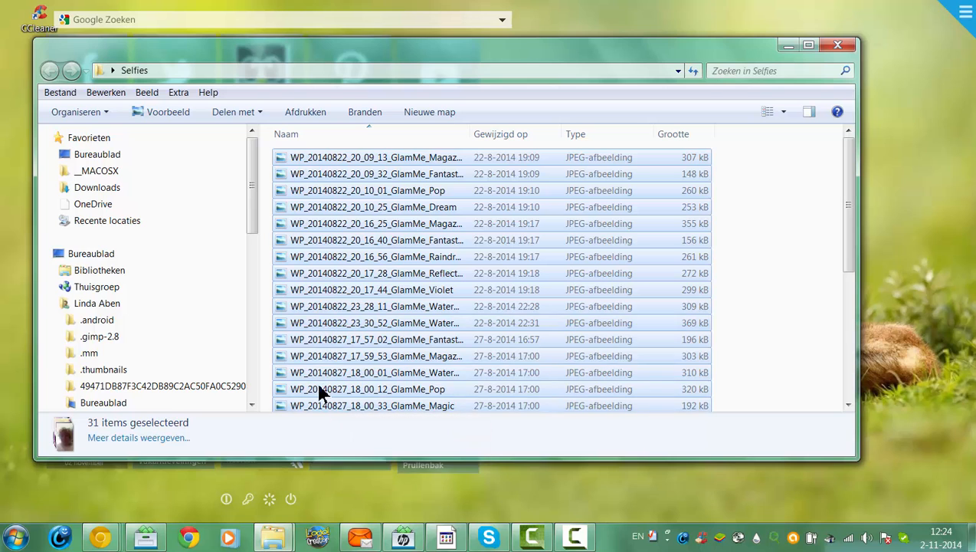
# - View the first GlamMe selfie from the Selfies folder in Windows Photo Viewer
pyautogui.click(375, 158)
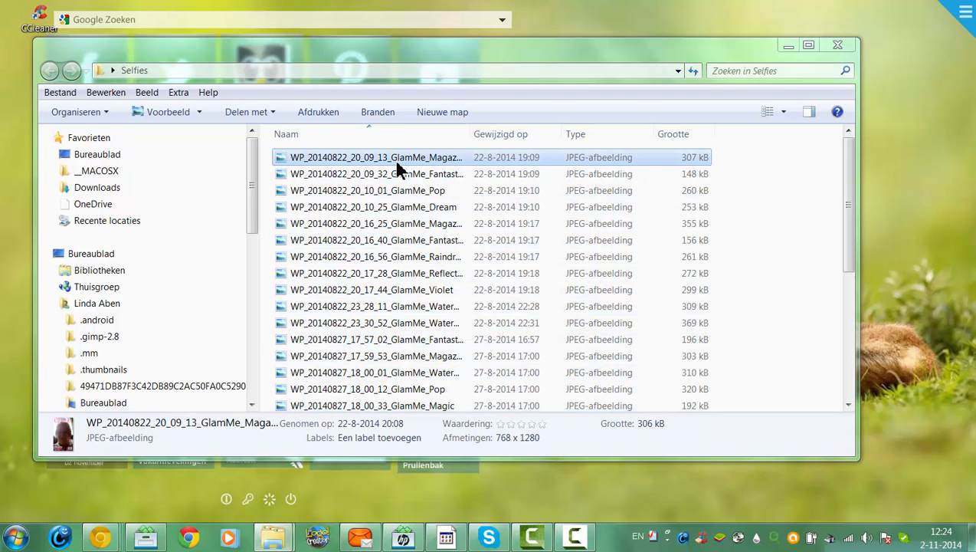
pyautogui.doubleClick(376, 157)
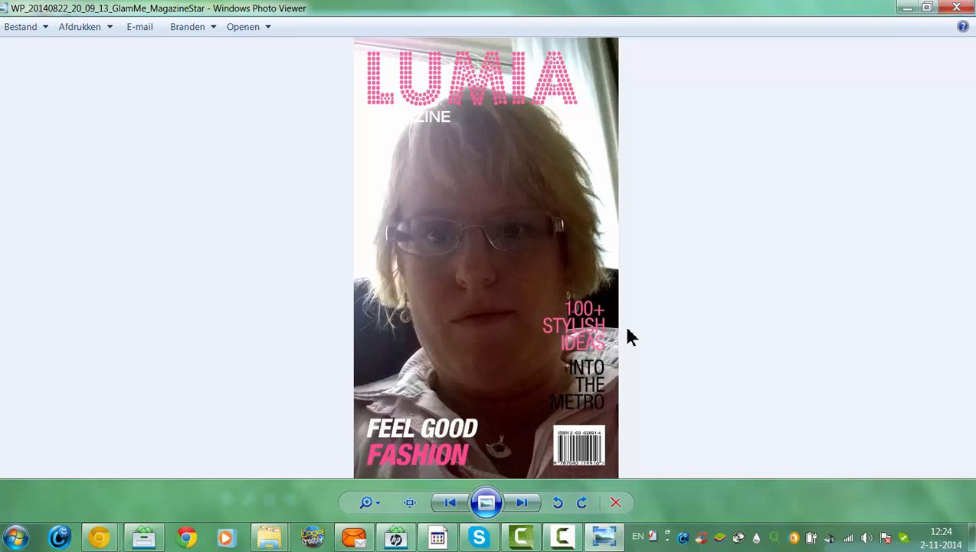
pyautogui.moveTo(558, 513)
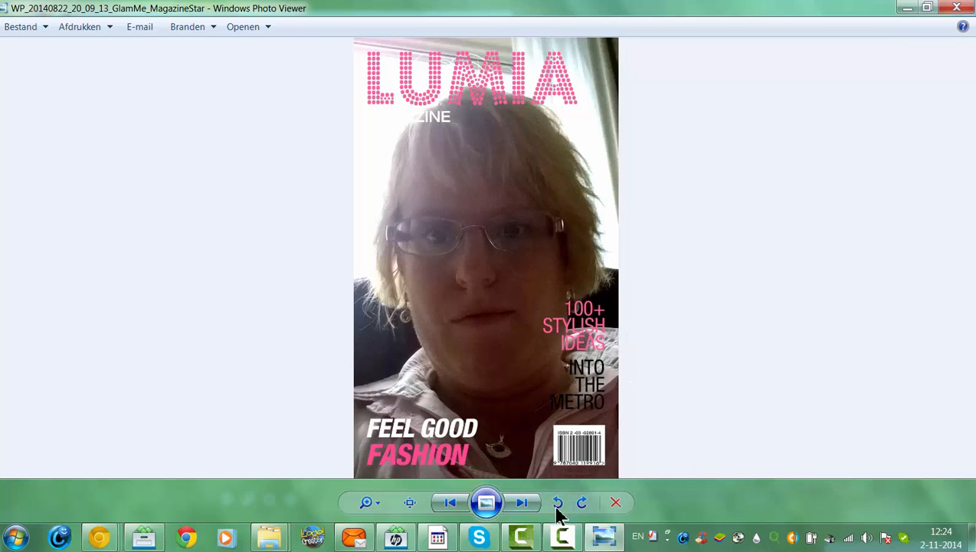
# - Page forward through the watercolour and magazine-cover selfies until the purple-and-yellow halftone pop-art photo shows
pyautogui.click(521, 502)
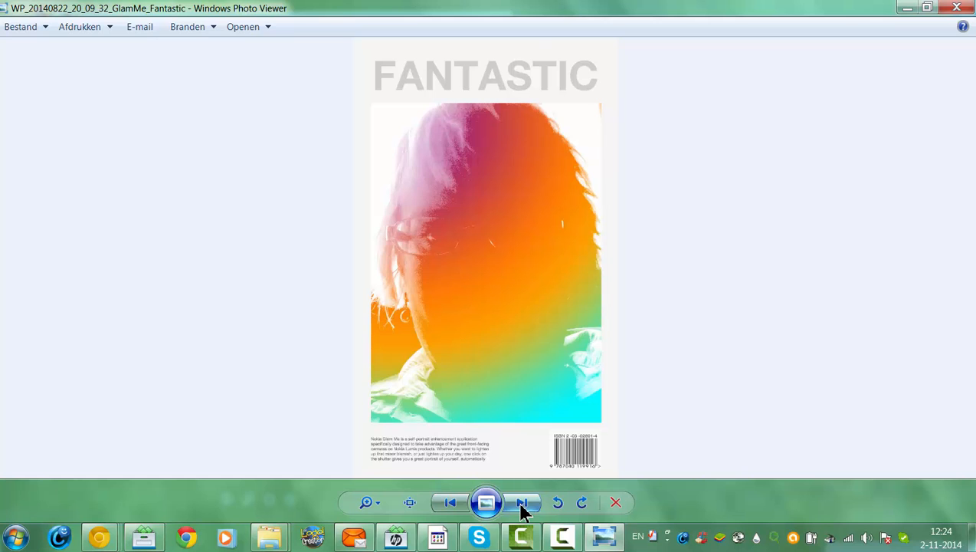
pyautogui.click(522, 502)
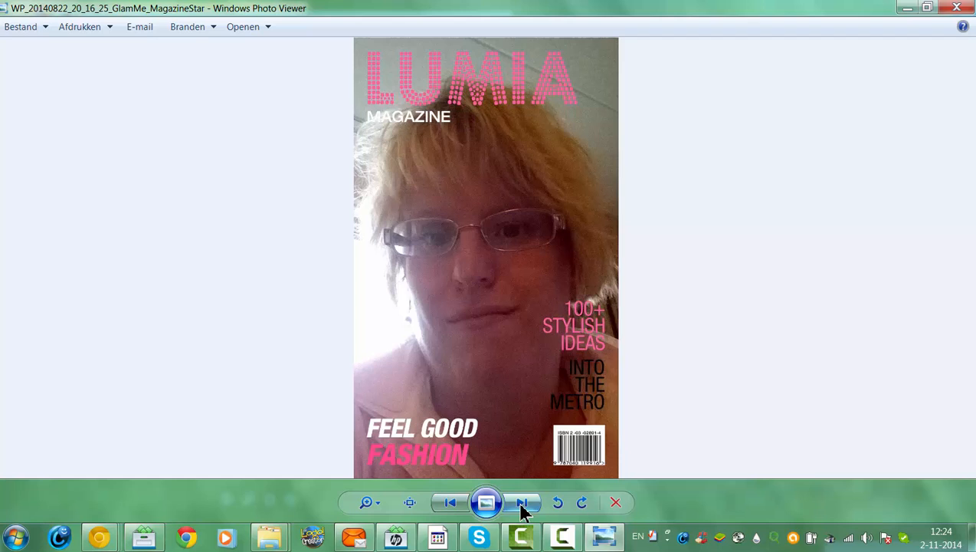
pyautogui.click(522, 502)
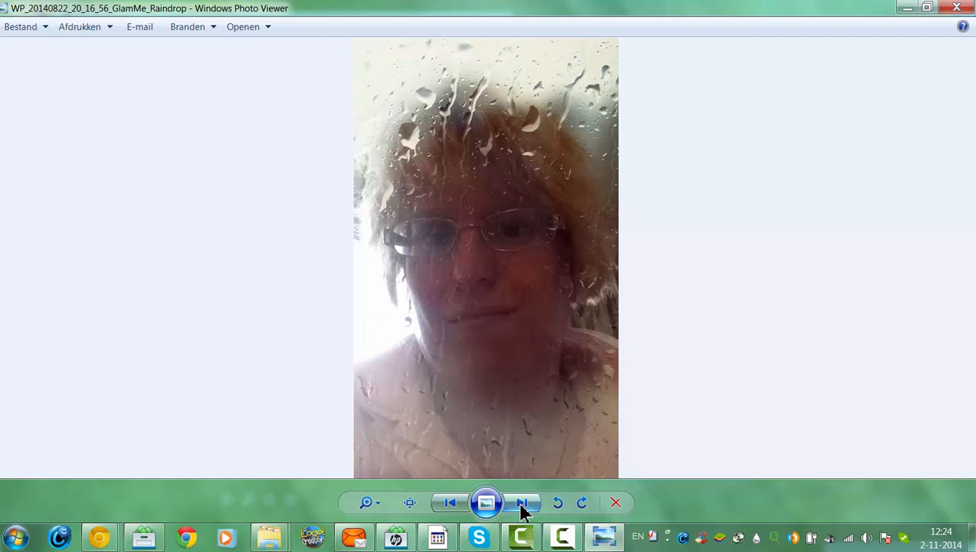
pyautogui.click(522, 502)
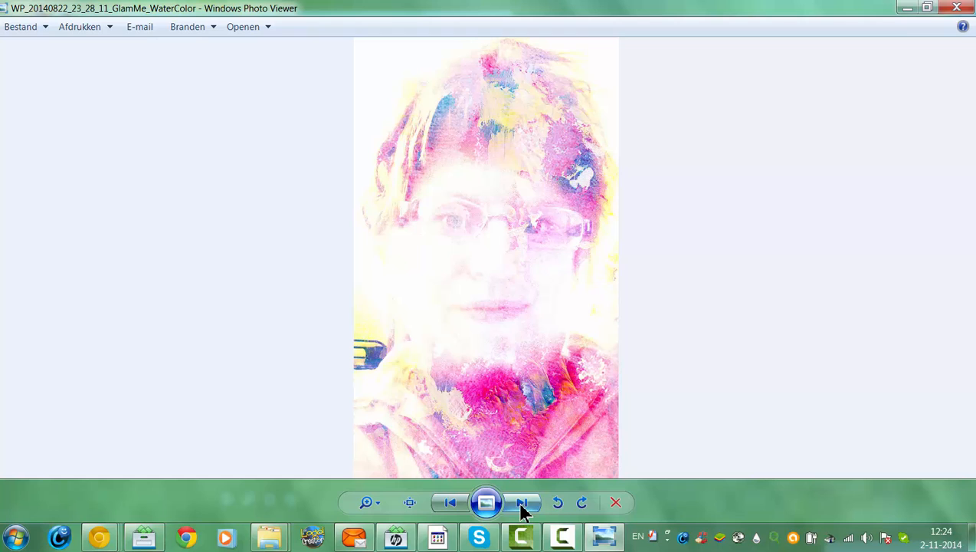
pyautogui.click(522, 502)
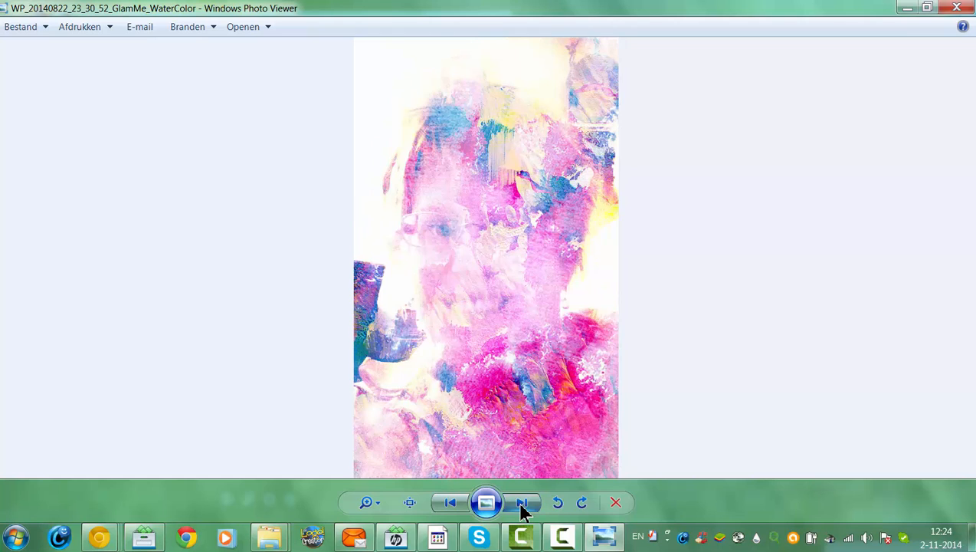
pyautogui.click(521, 502)
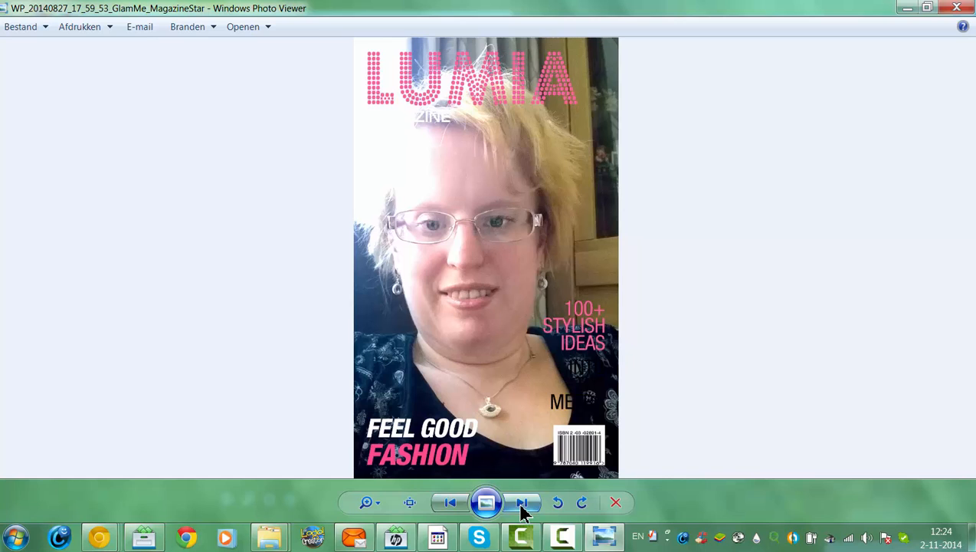
pyautogui.click(522, 502)
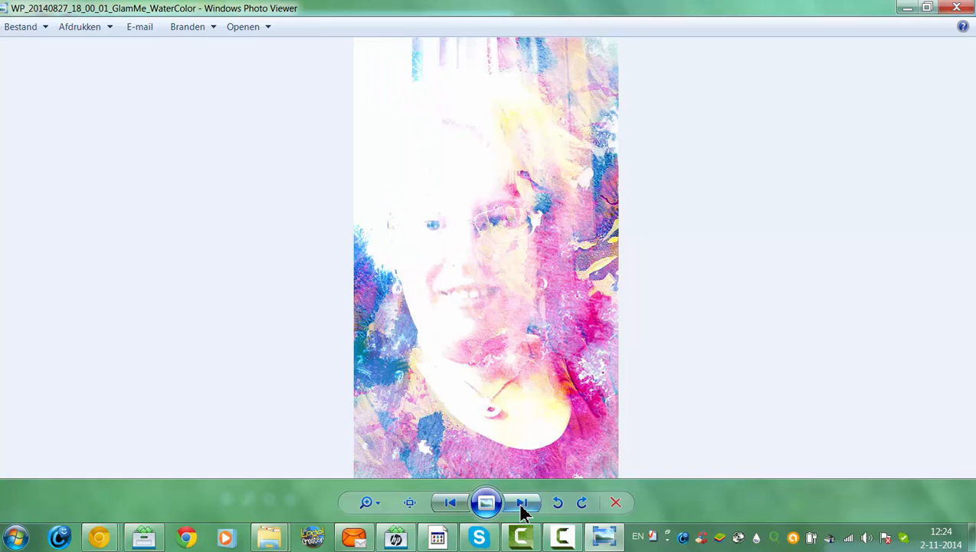
pyautogui.click(521, 502)
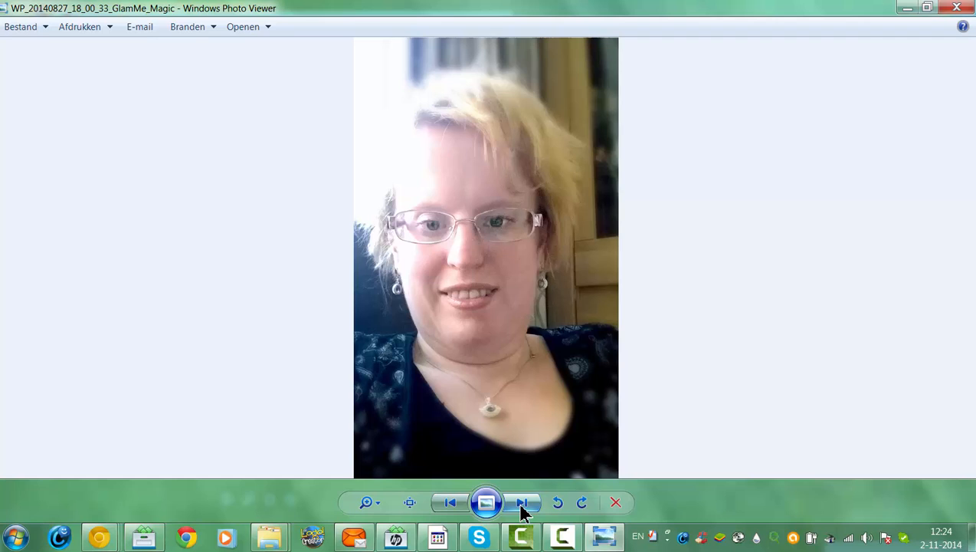
pyautogui.click(522, 502)
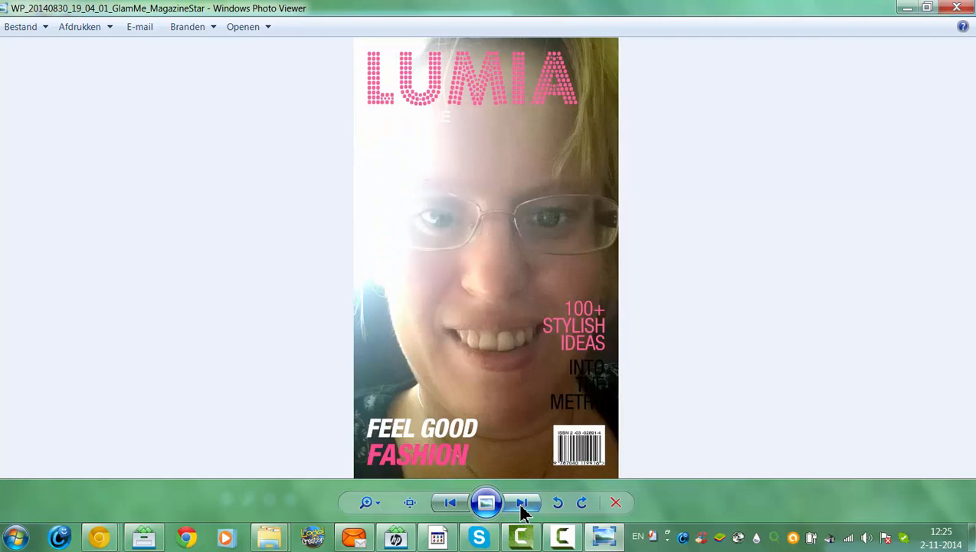
pyautogui.click(521, 502)
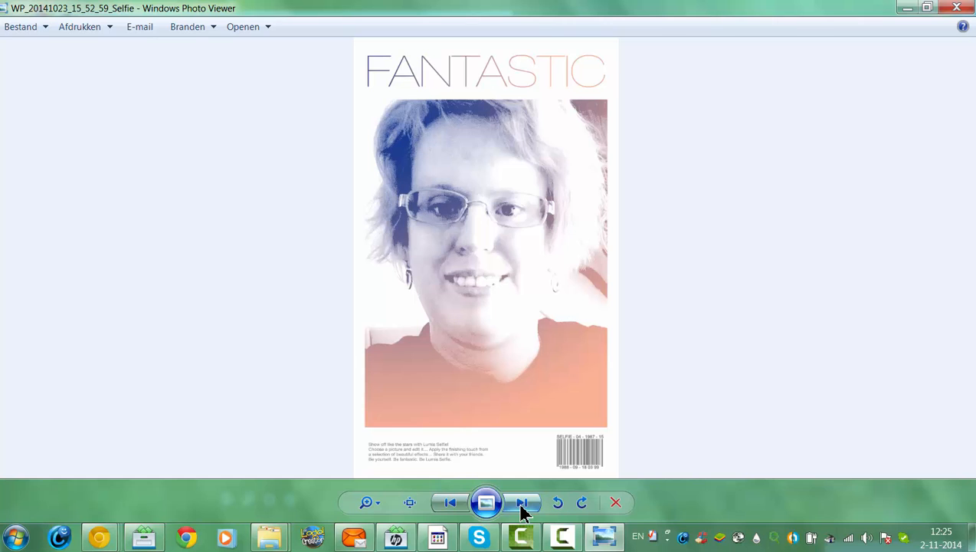
pyautogui.click(522, 502)
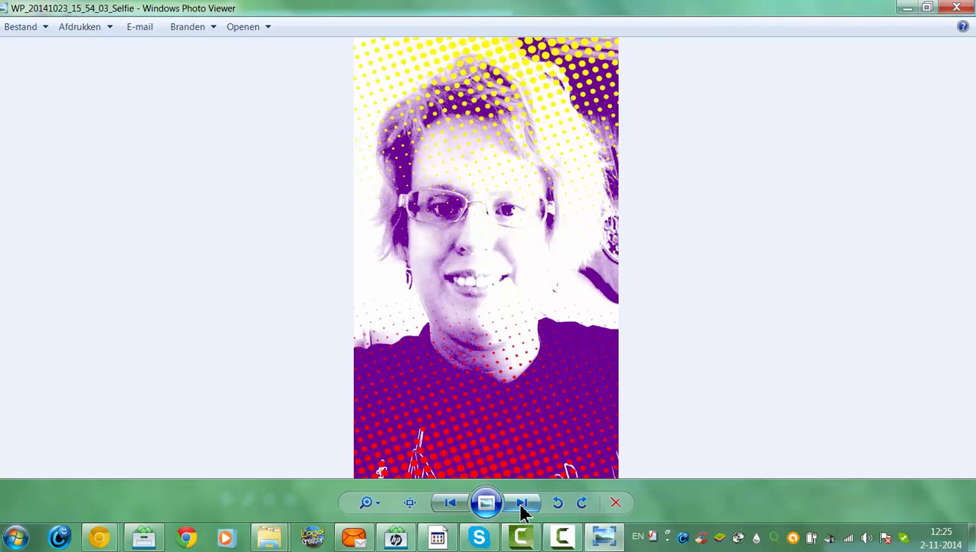
pyautogui.click(450, 502)
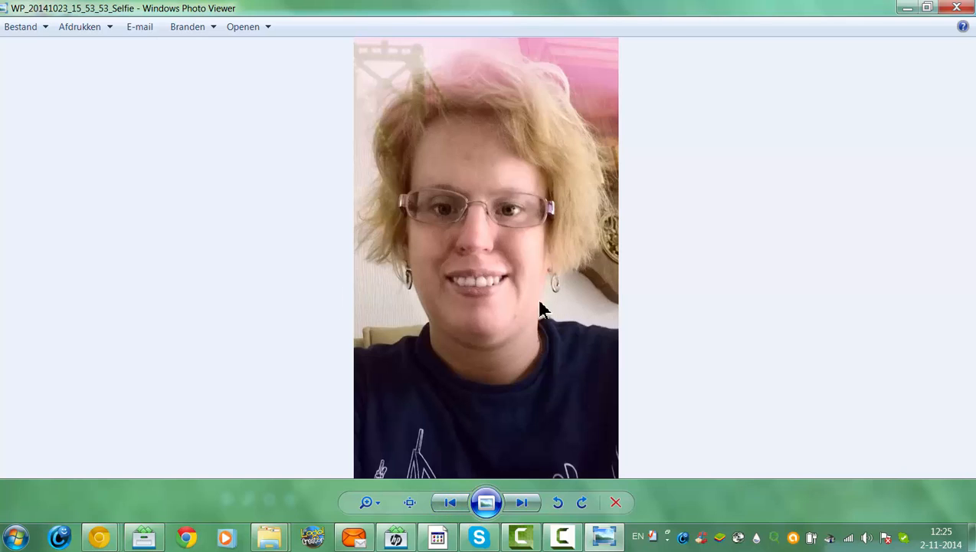
pyautogui.moveTo(436, 291)
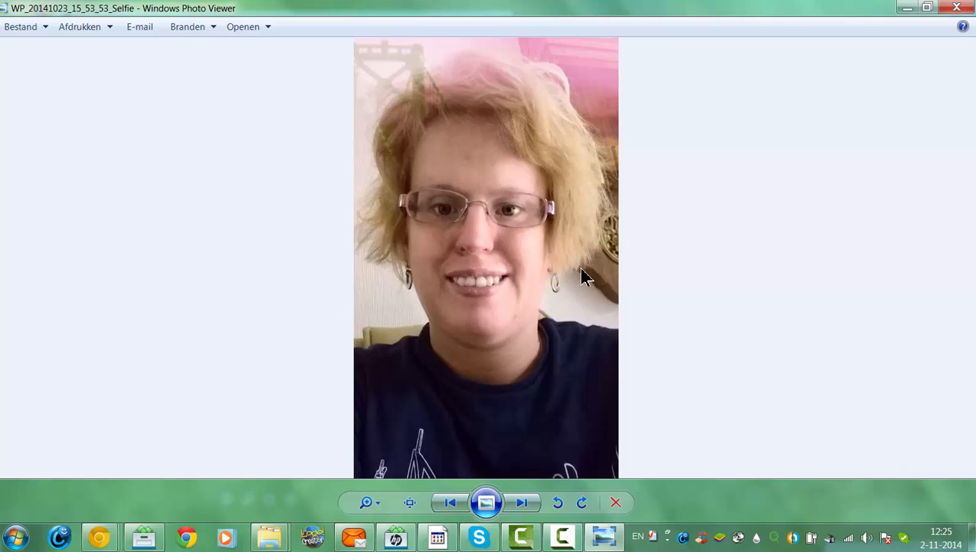
pyautogui.moveTo(502, 265)
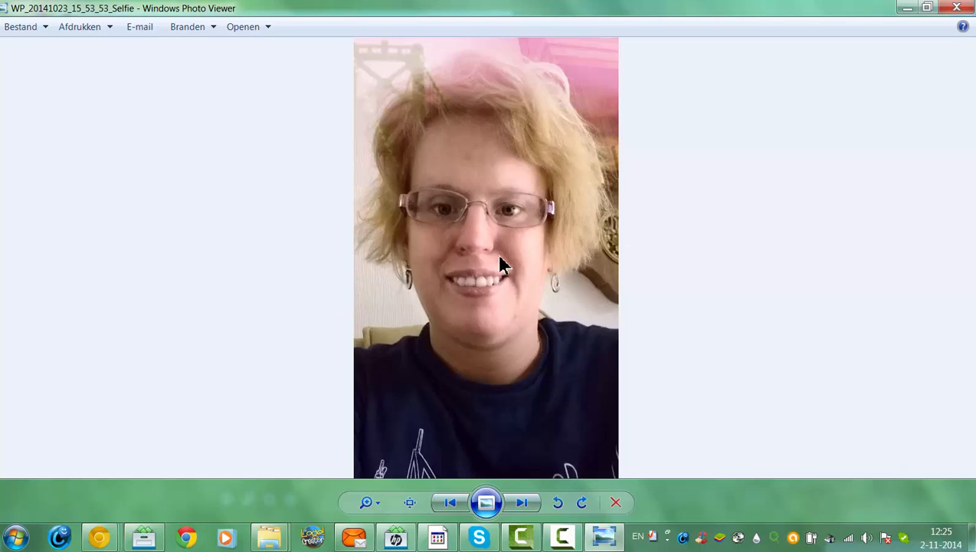
pyautogui.moveTo(517, 367)
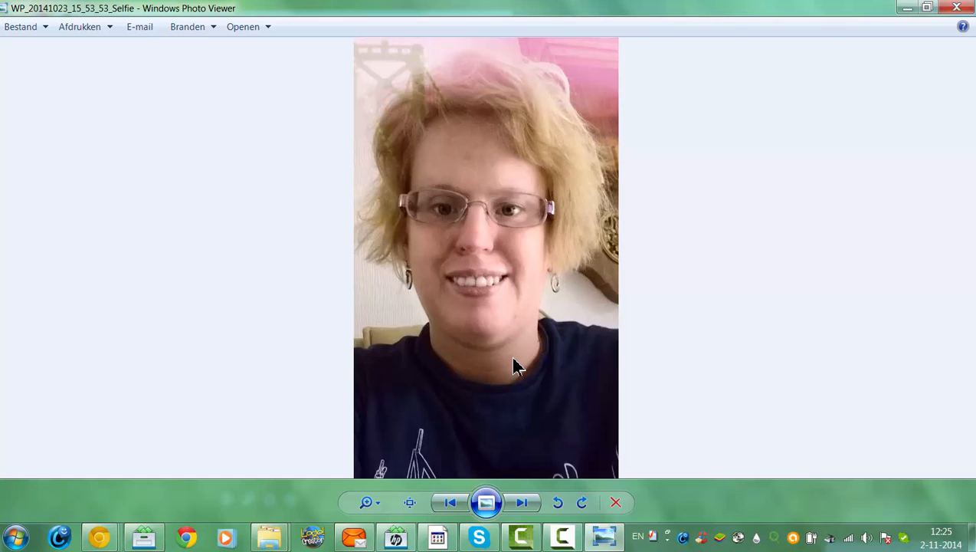
# - Advance past the halftone and DON'T HATE ME selfies to the pale faded-effect 26 October photo
pyautogui.click(522, 502)
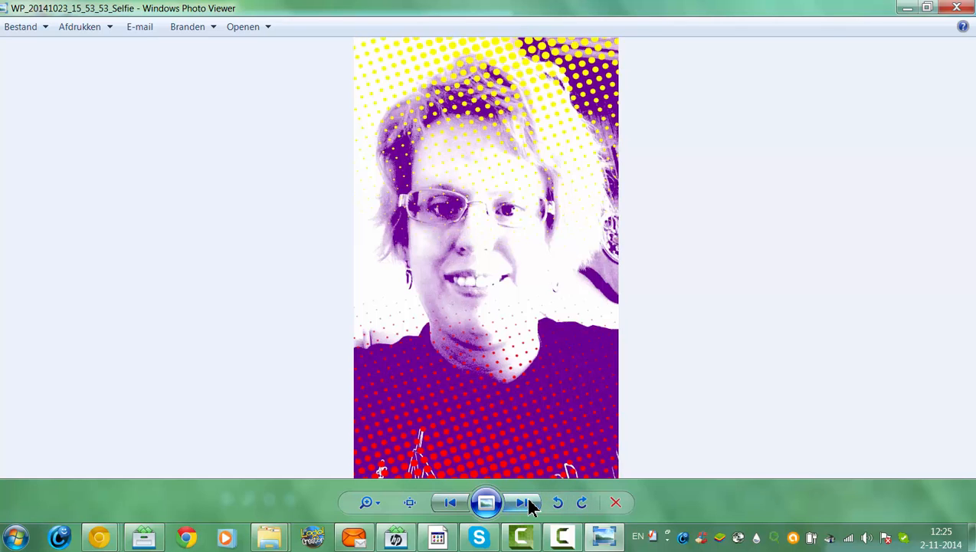
pyautogui.click(522, 502)
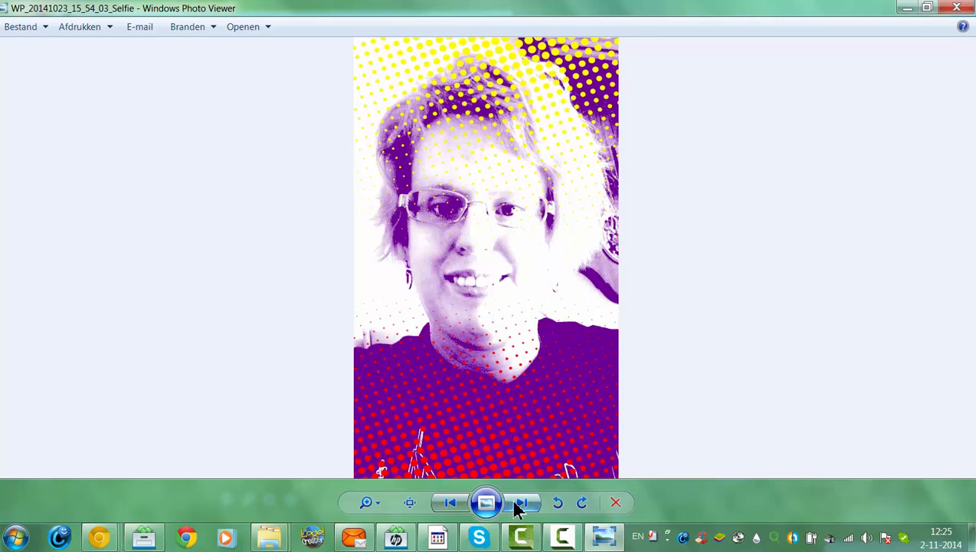
pyautogui.click(522, 502)
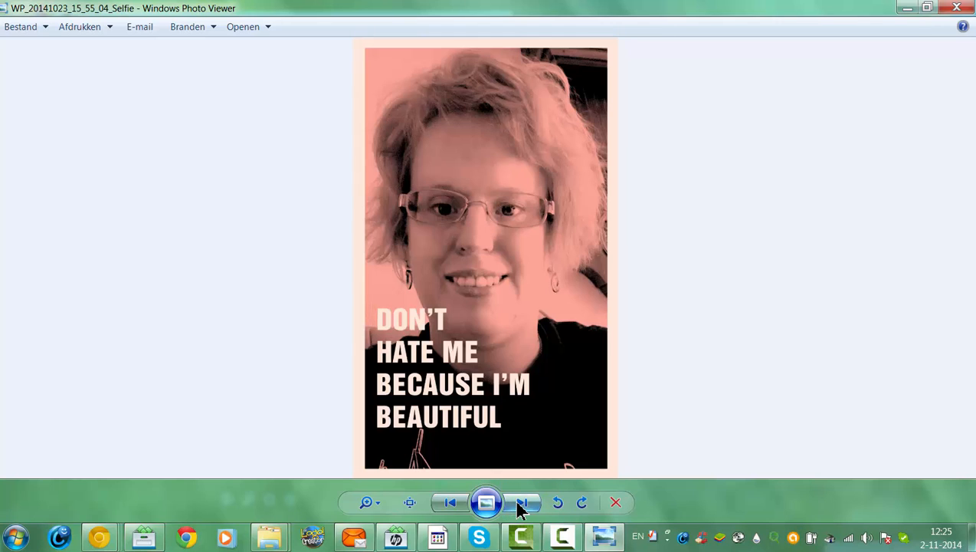
pyautogui.click(522, 502)
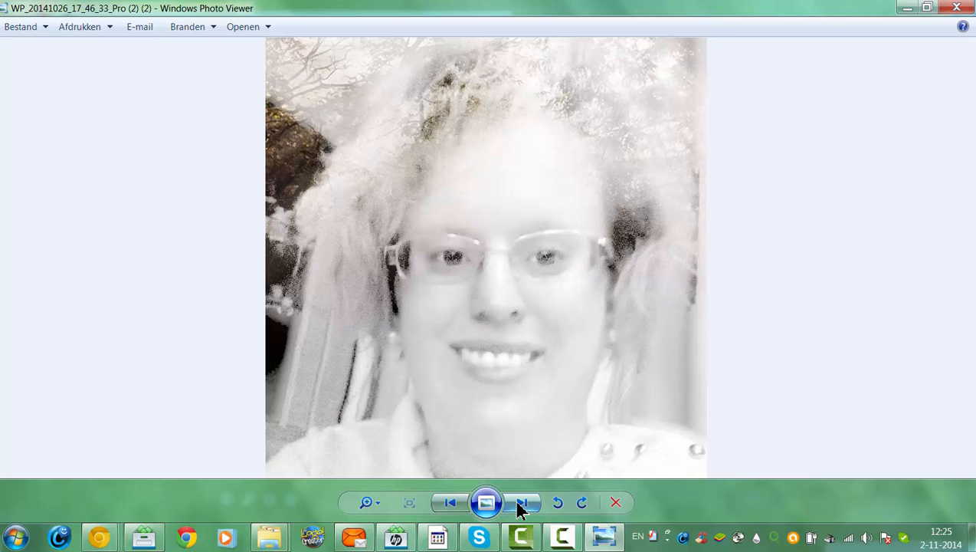
# - Browse the remaining October Pro and magazine-cover selfies until the viewer wraps back to the August GlamMe Pop photo
pyautogui.click(521, 502)
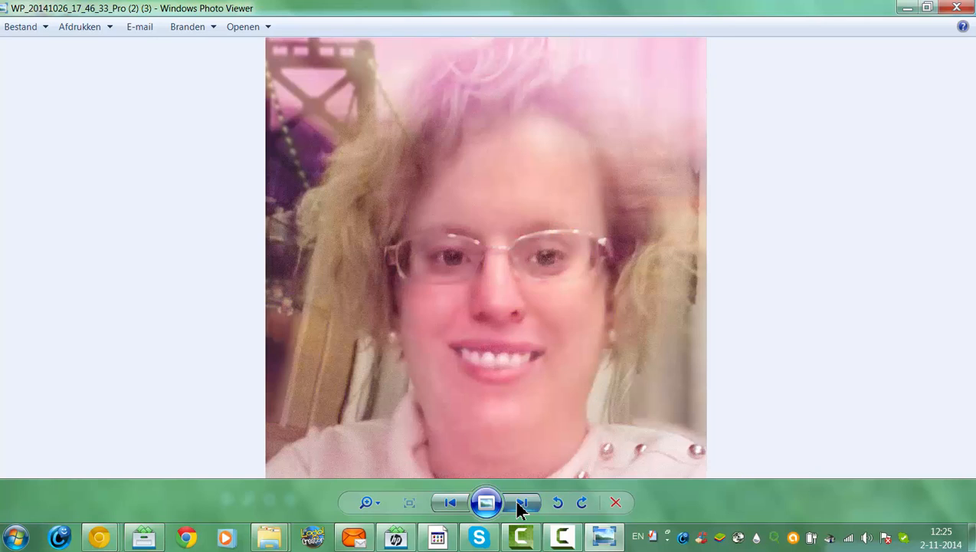
pyautogui.click(522, 501)
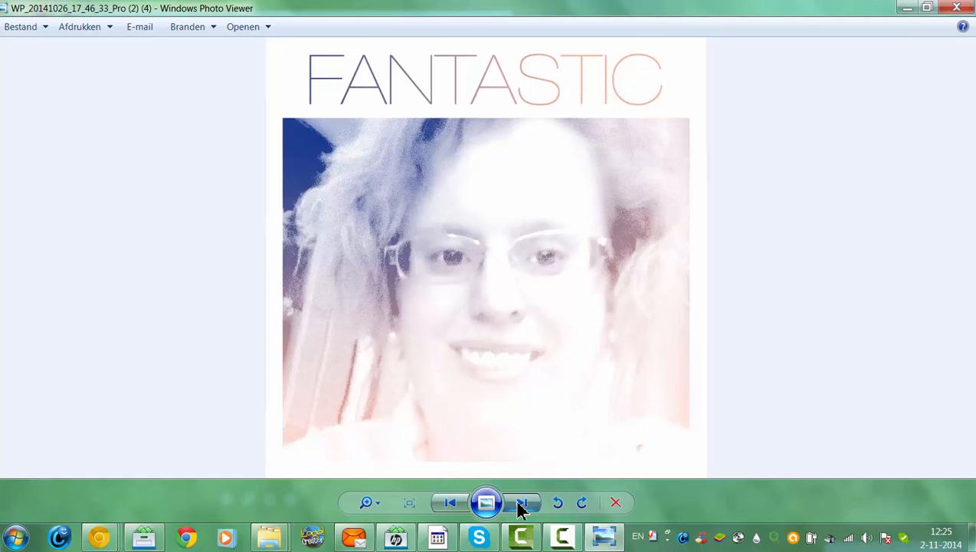
pyautogui.click(522, 502)
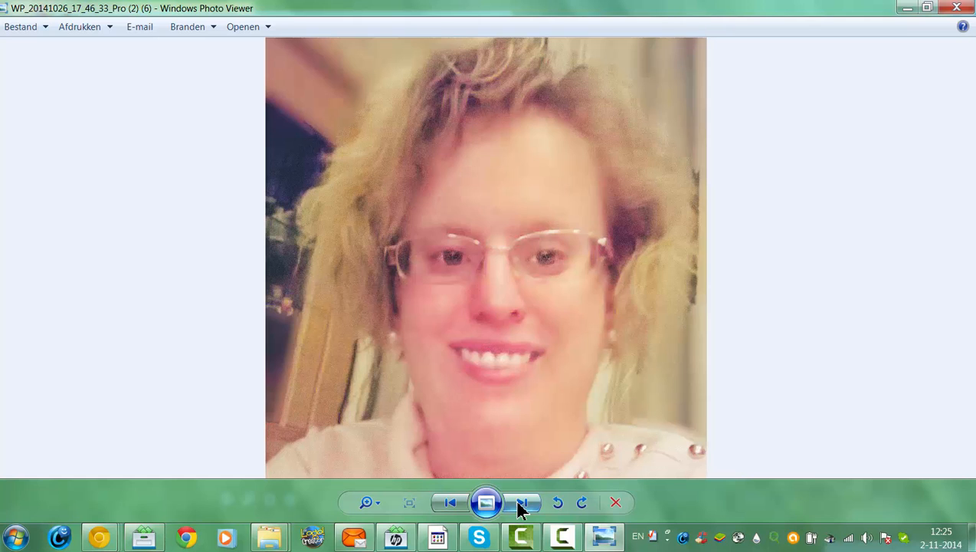
pyautogui.click(522, 502)
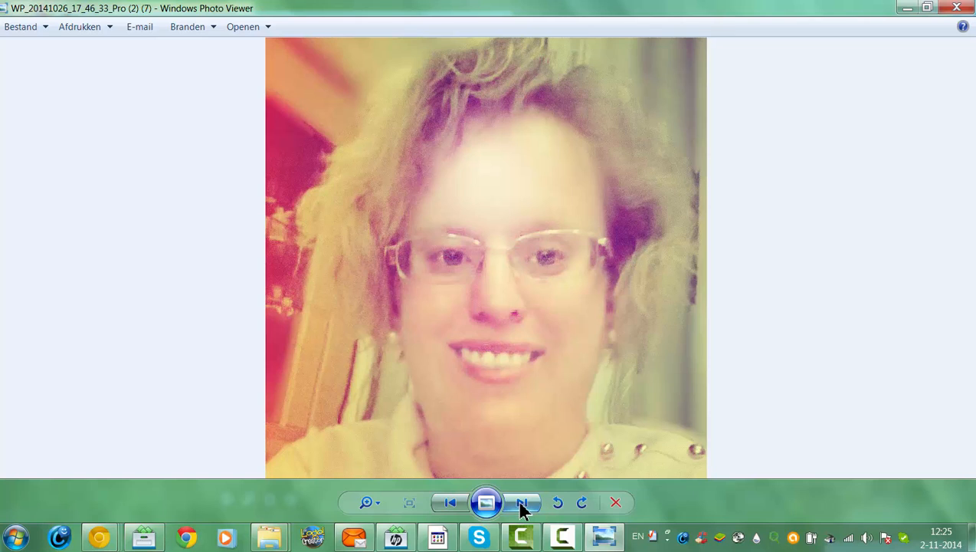
pyautogui.click(522, 502)
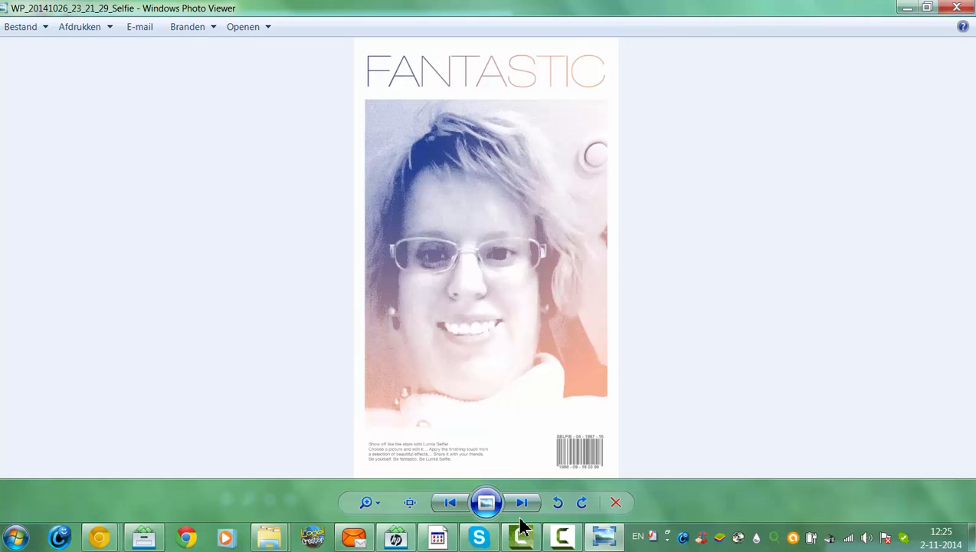
pyautogui.click(521, 502)
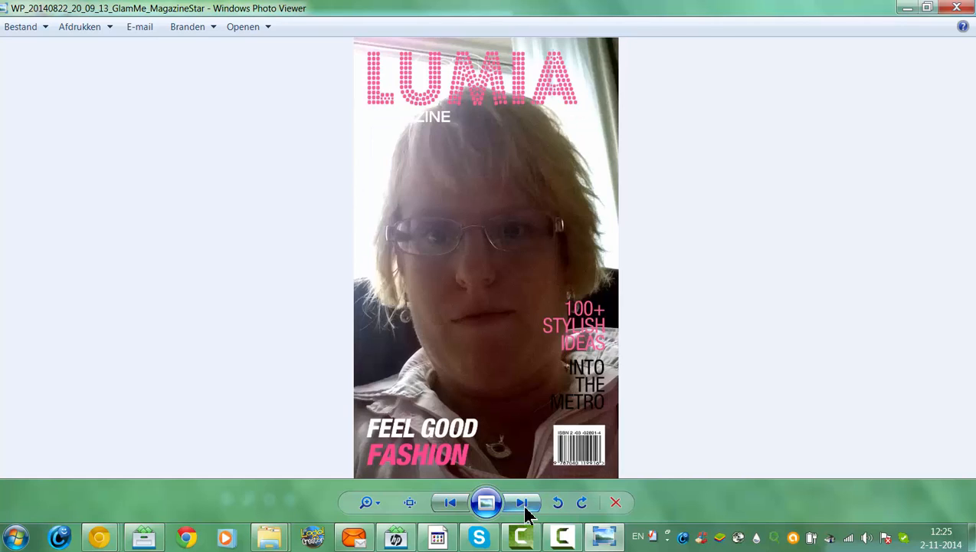
pyautogui.click(521, 502)
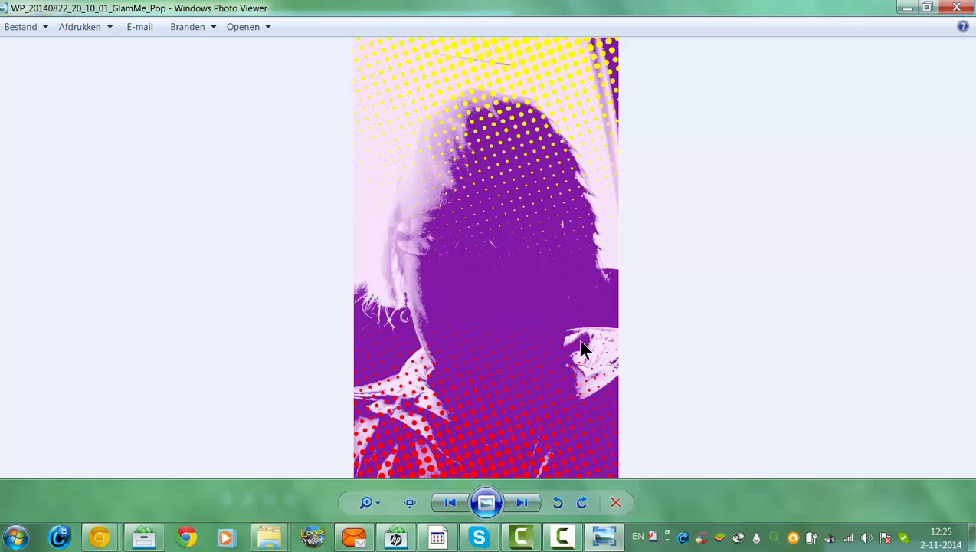
pyautogui.moveTo(670, 302)
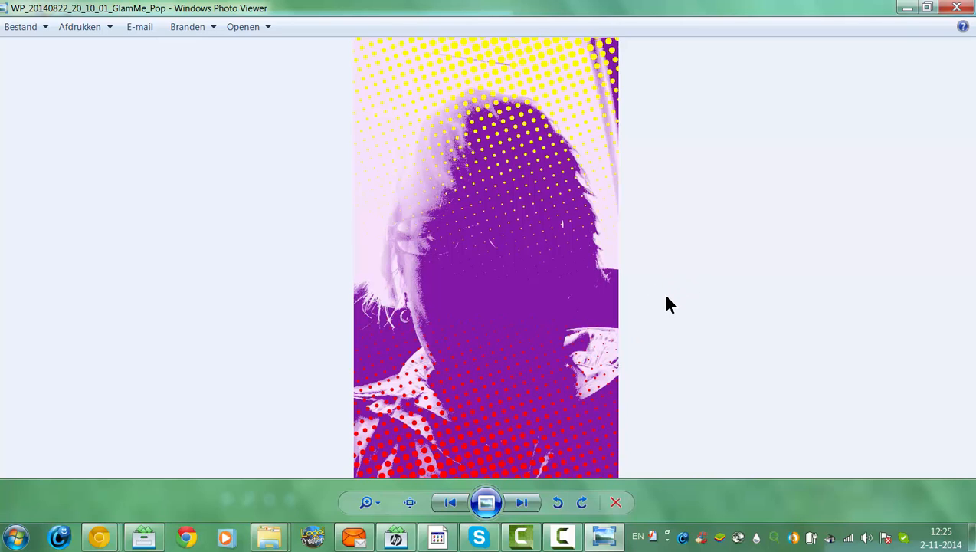
pyautogui.moveTo(665, 281)
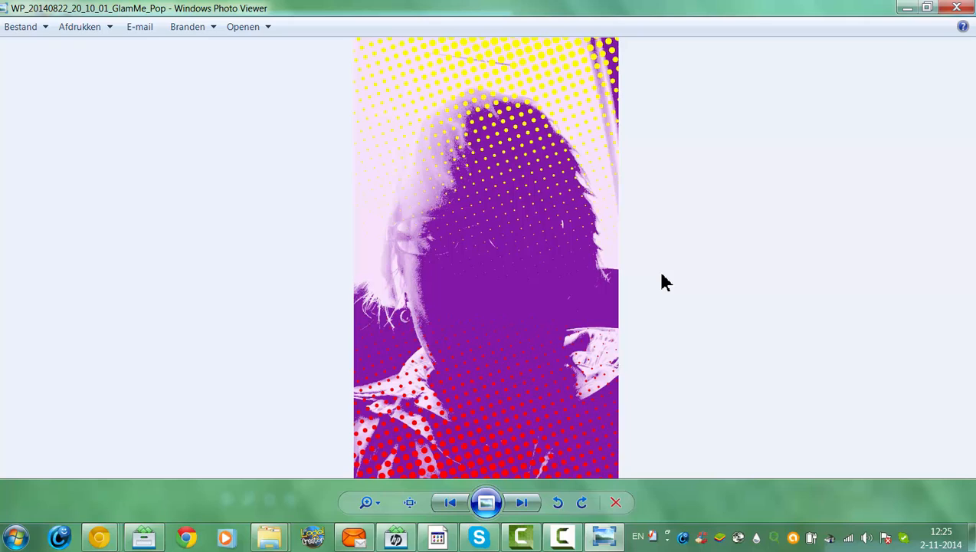
pyautogui.moveTo(720, 278)
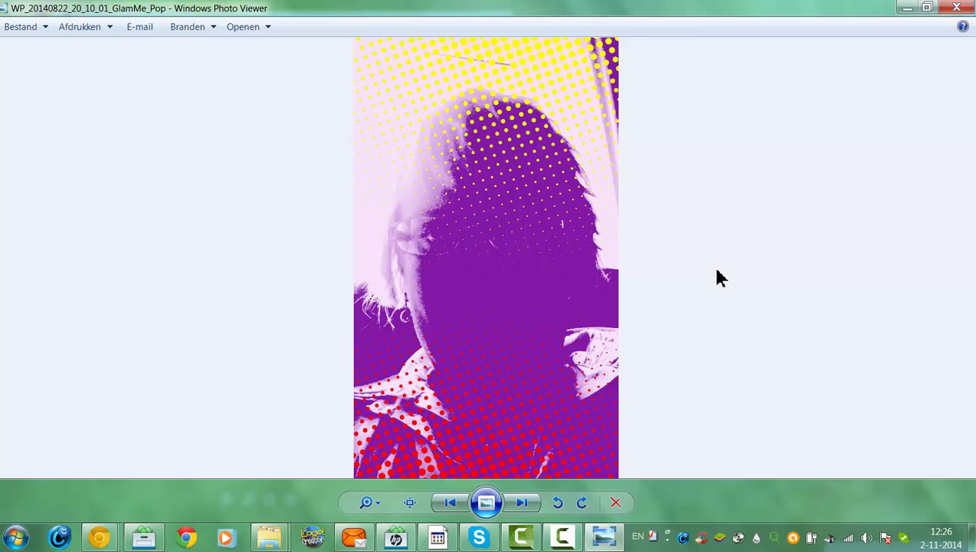
pyautogui.moveTo(725, 285)
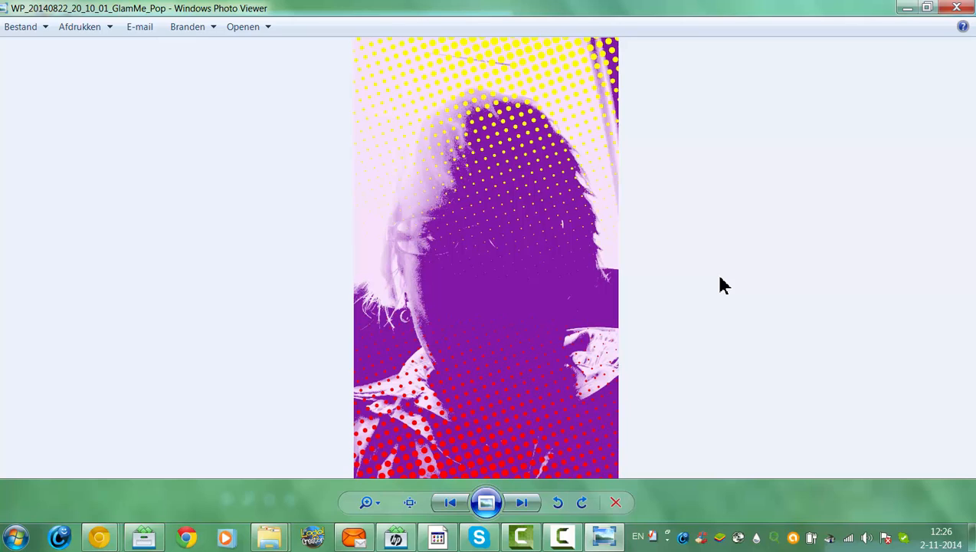
pyautogui.moveTo(639, 306)
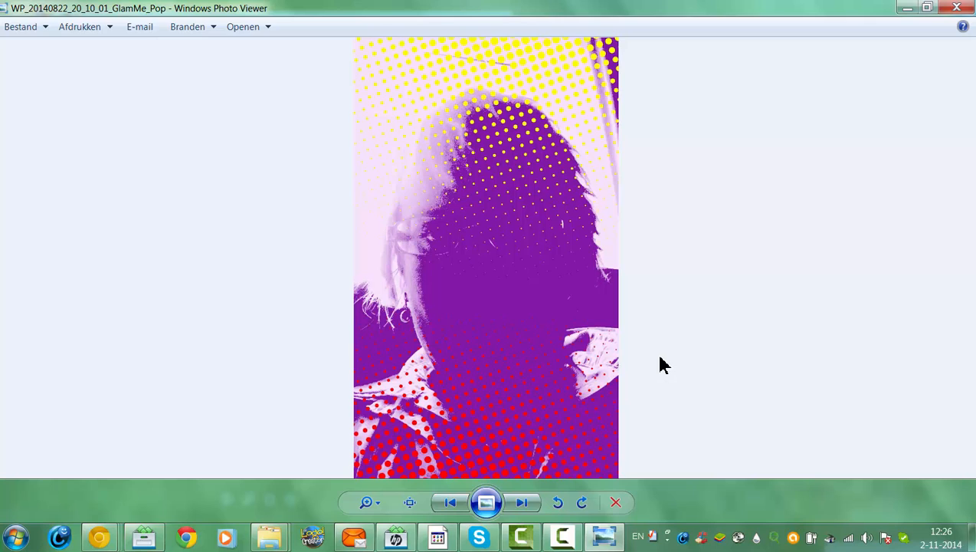
pyautogui.moveTo(667, 367)
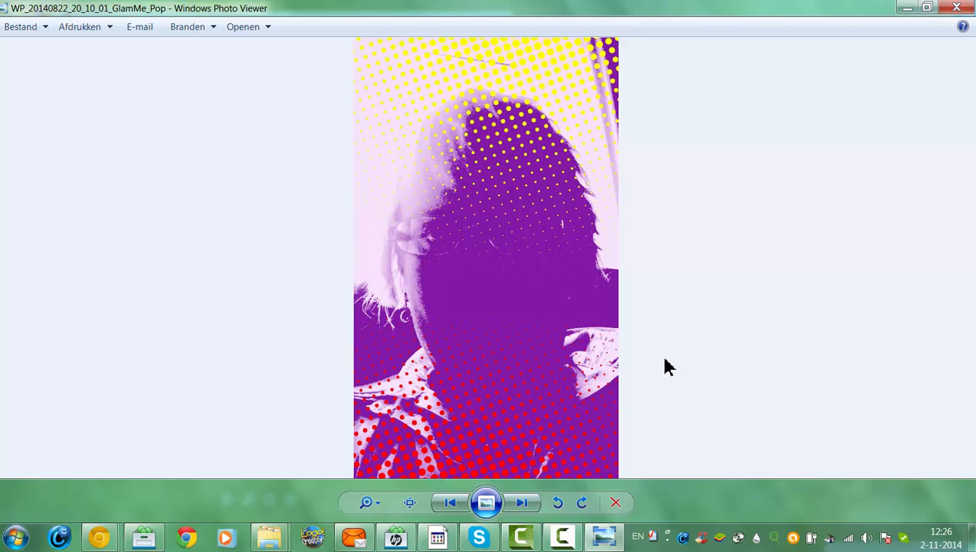